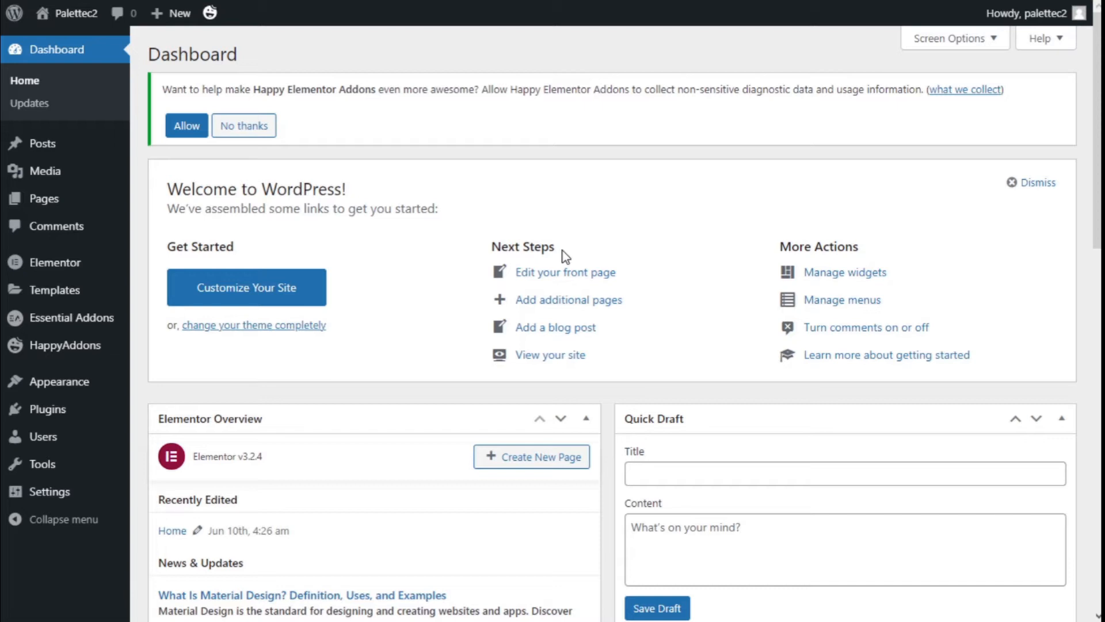
{"action": "mouse_move", "coordinate": [352, 251]}
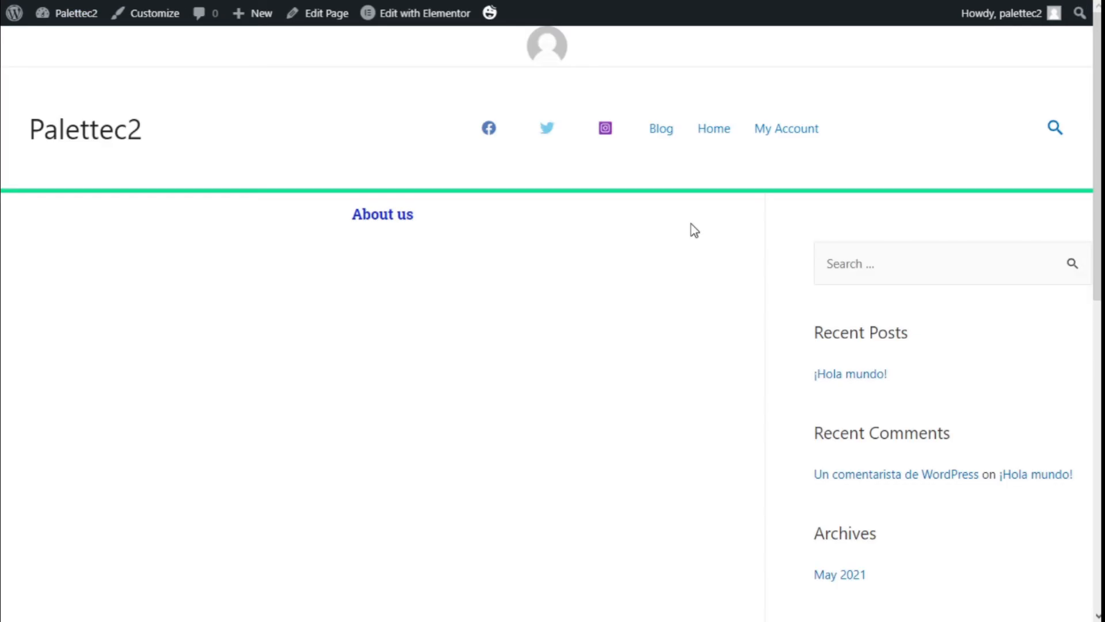
{"action": "mouse_move", "coordinate": [689, 225]}
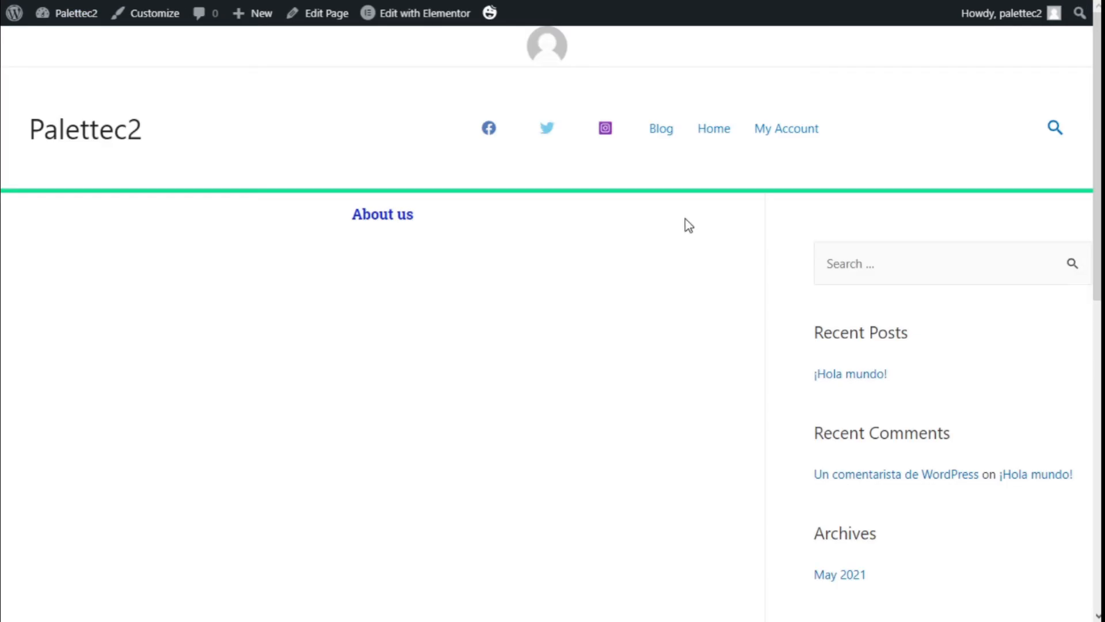
Launch the Elementor editor on the About us page from the admin bar
{"action": "left_click", "coordinate": [424, 13]}
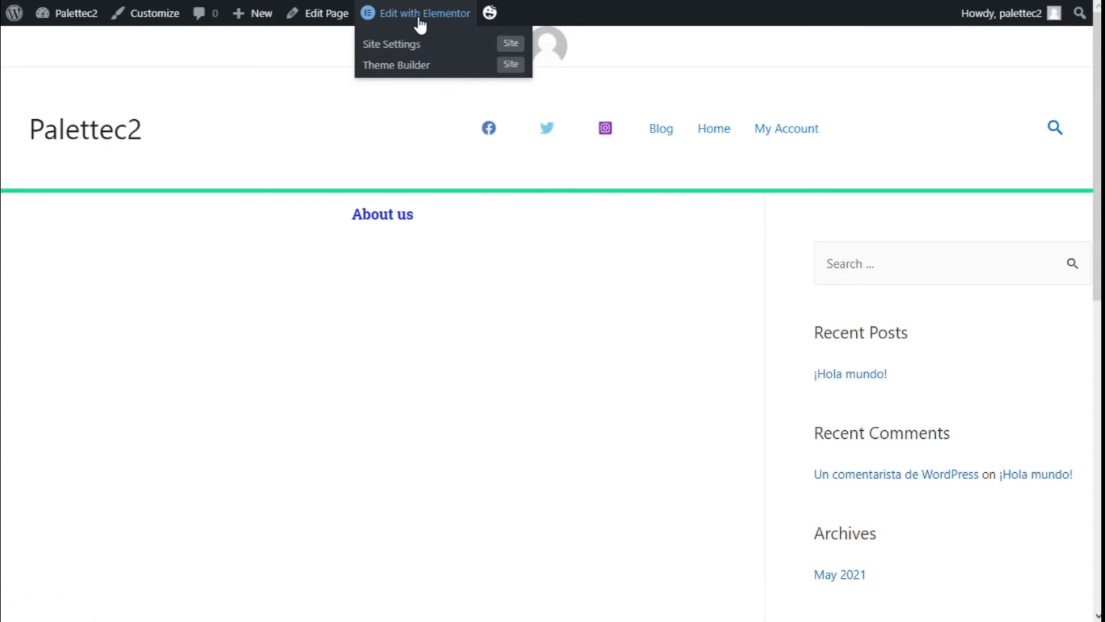
{"action": "left_click", "coordinate": [424, 12]}
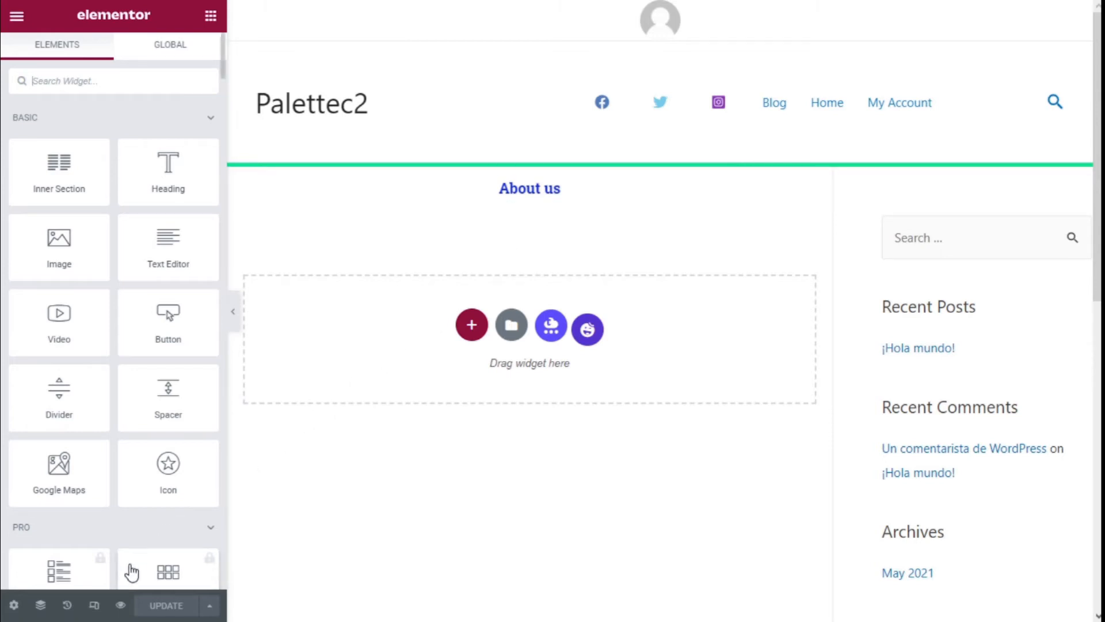
{"action": "mouse_move", "coordinate": [94, 605]}
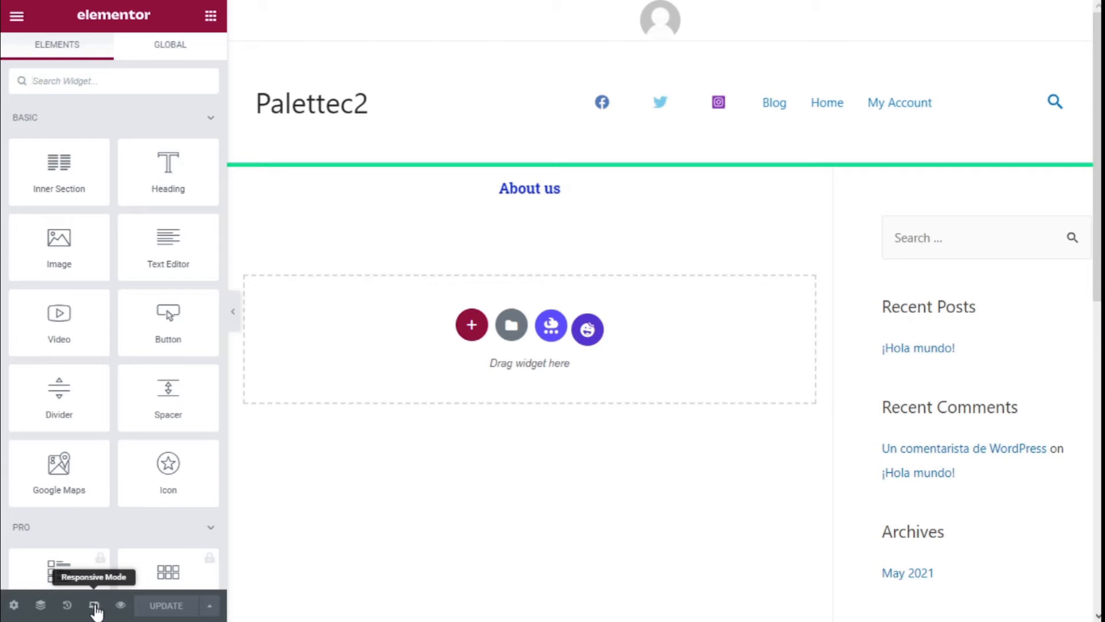
Enable responsive mode and compare desktop and tablet previews, ending at mobile width
{"action": "left_click", "coordinate": [94, 605]}
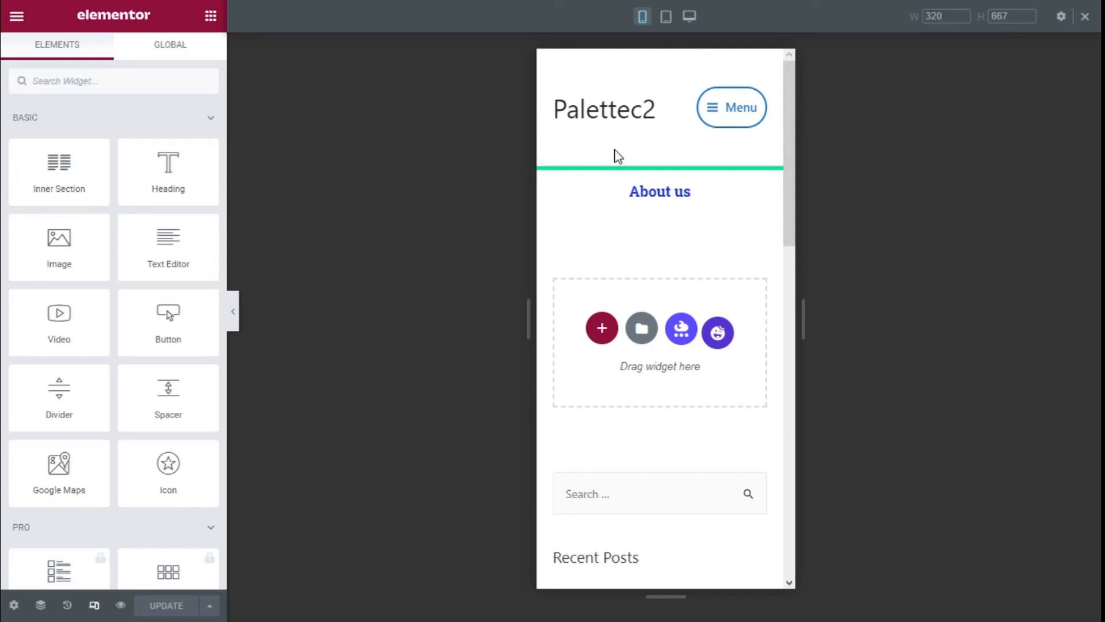
{"action": "mouse_move", "coordinate": [962, 40]}
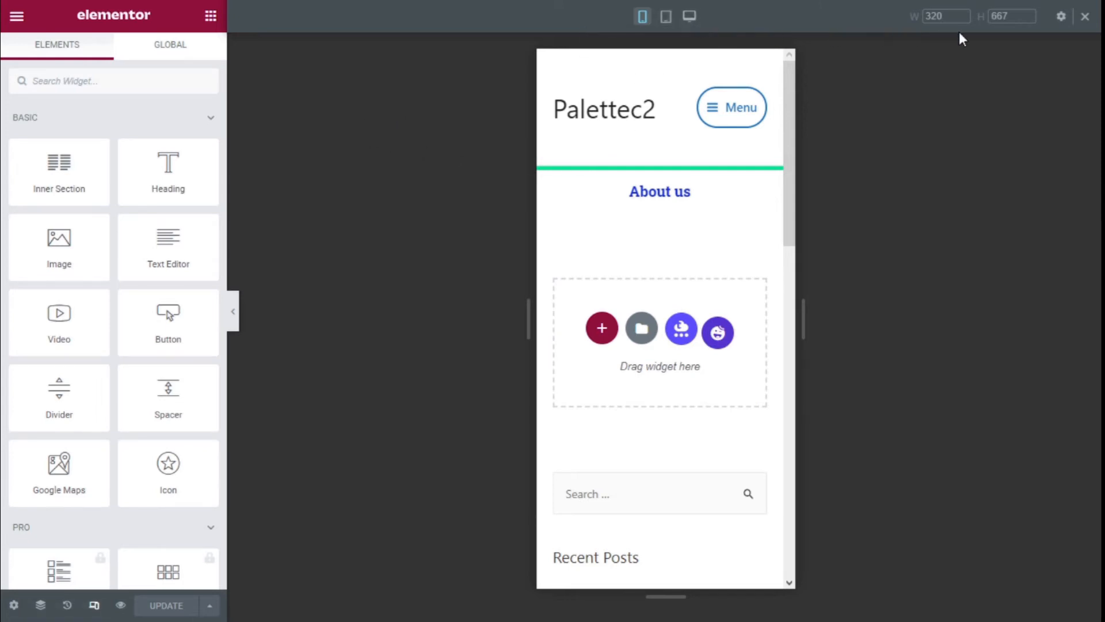
{"action": "mouse_move", "coordinate": [664, 16]}
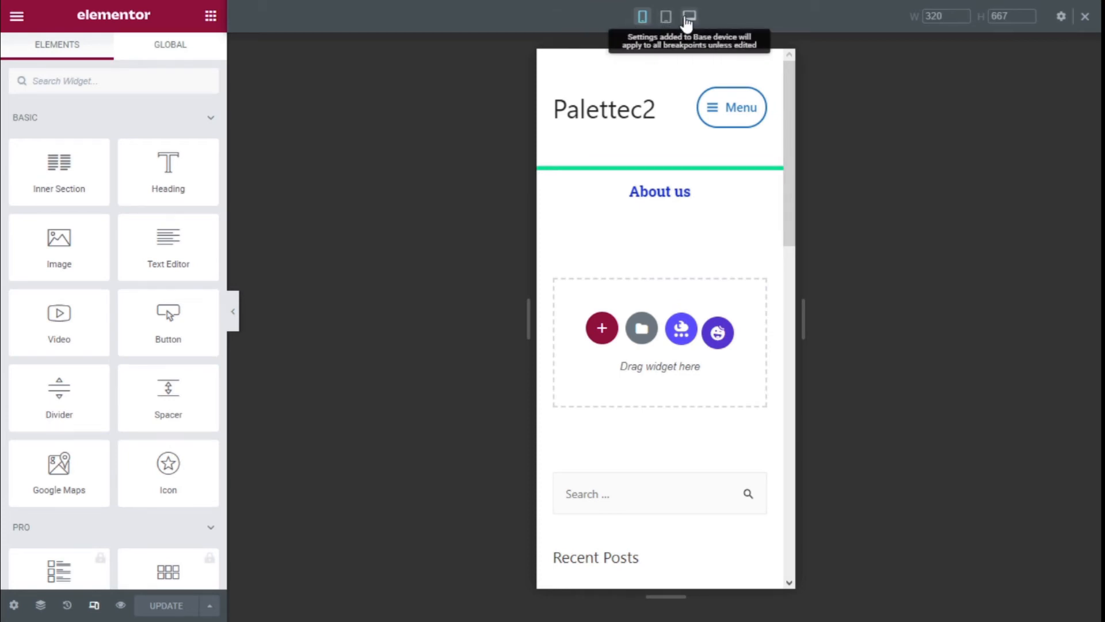
{"action": "left_click", "coordinate": [688, 16]}
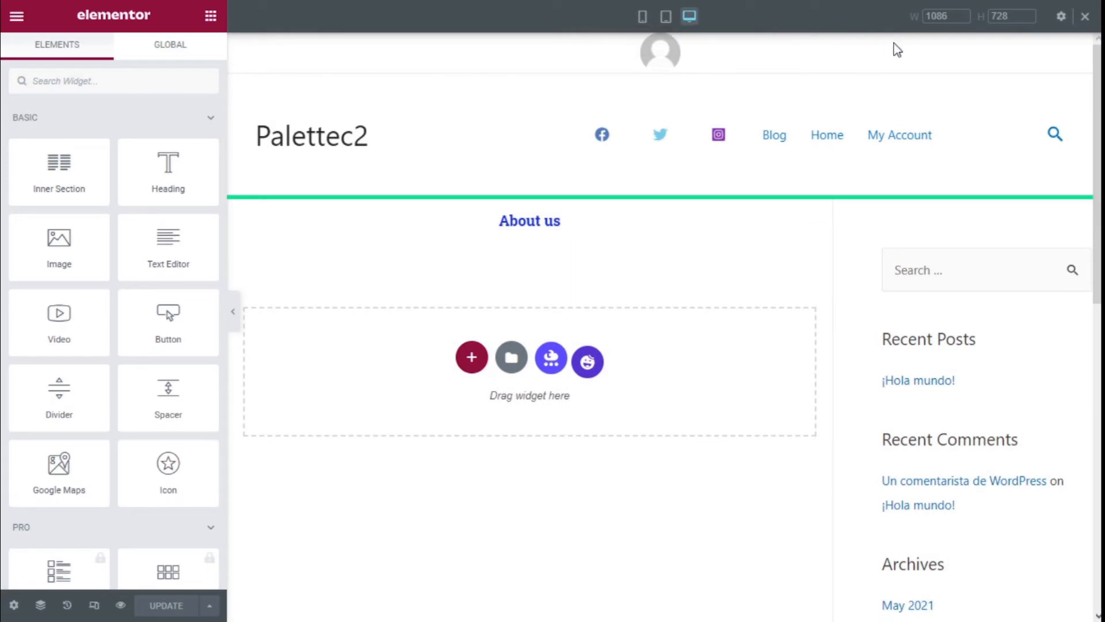
{"action": "mouse_move", "coordinate": [689, 16]}
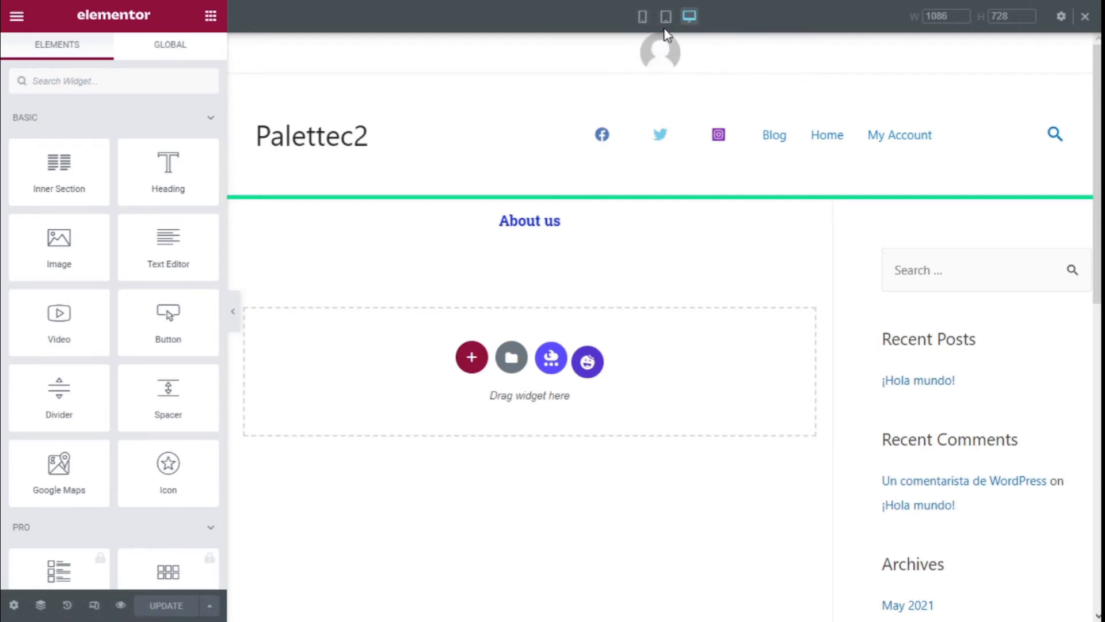
{"action": "mouse_move", "coordinate": [665, 16]}
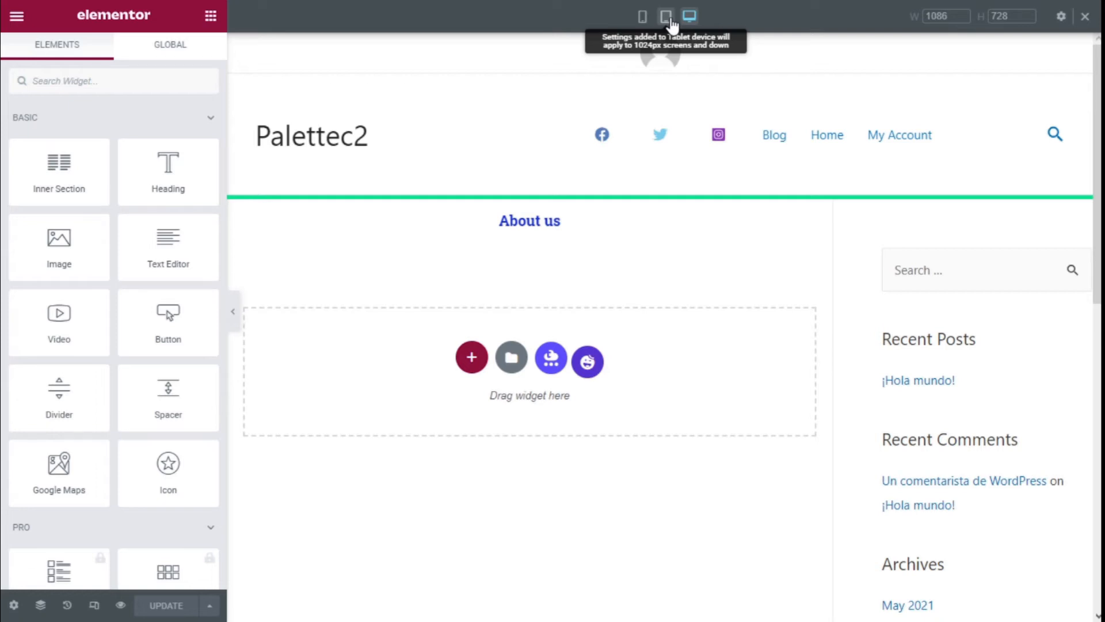
{"action": "left_click", "coordinate": [643, 15]}
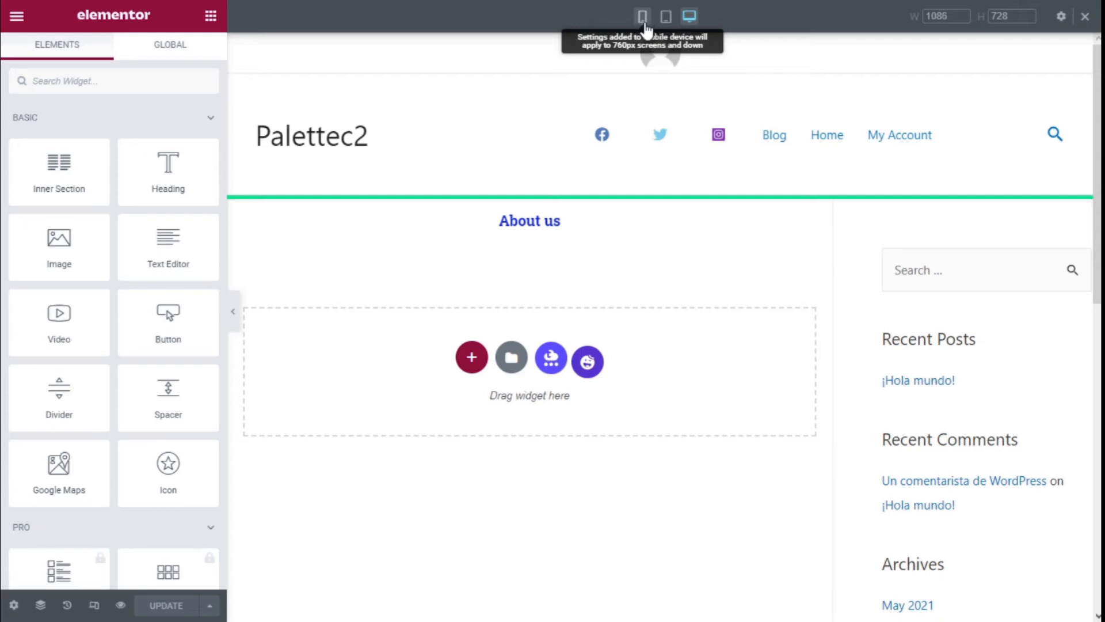
{"action": "left_click", "coordinate": [664, 16]}
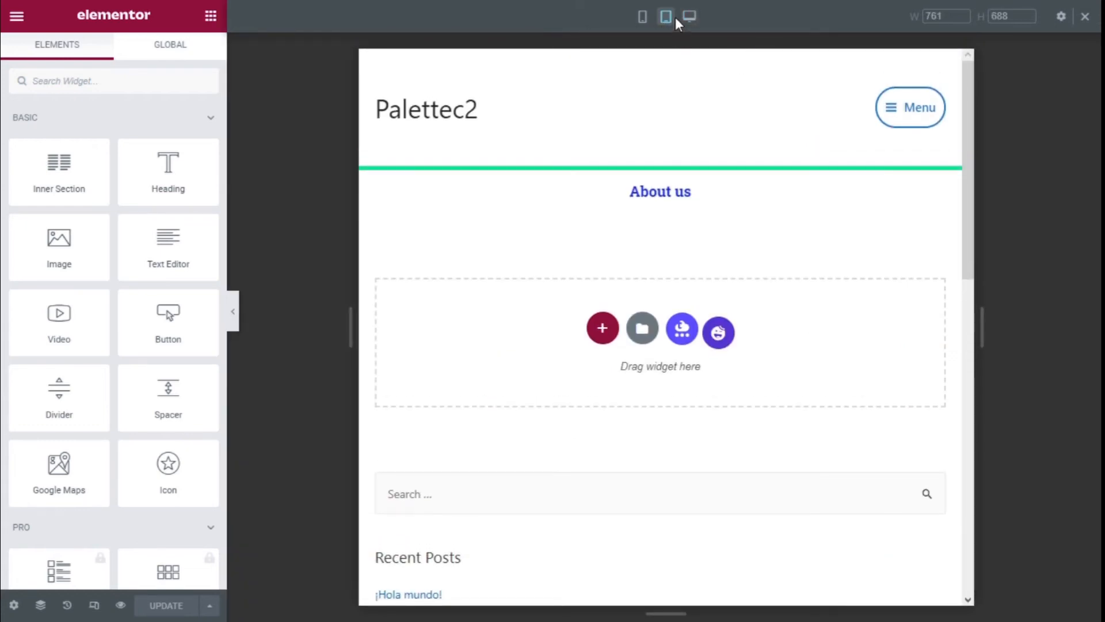
{"action": "mouse_move", "coordinate": [665, 16]}
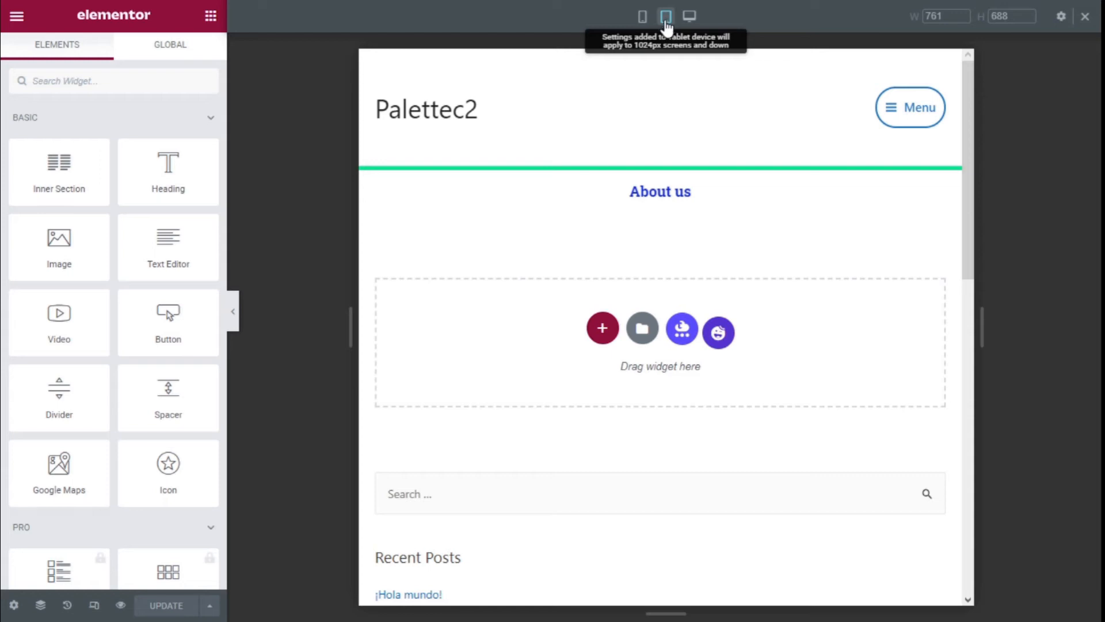
{"action": "mouse_move", "coordinate": [642, 17]}
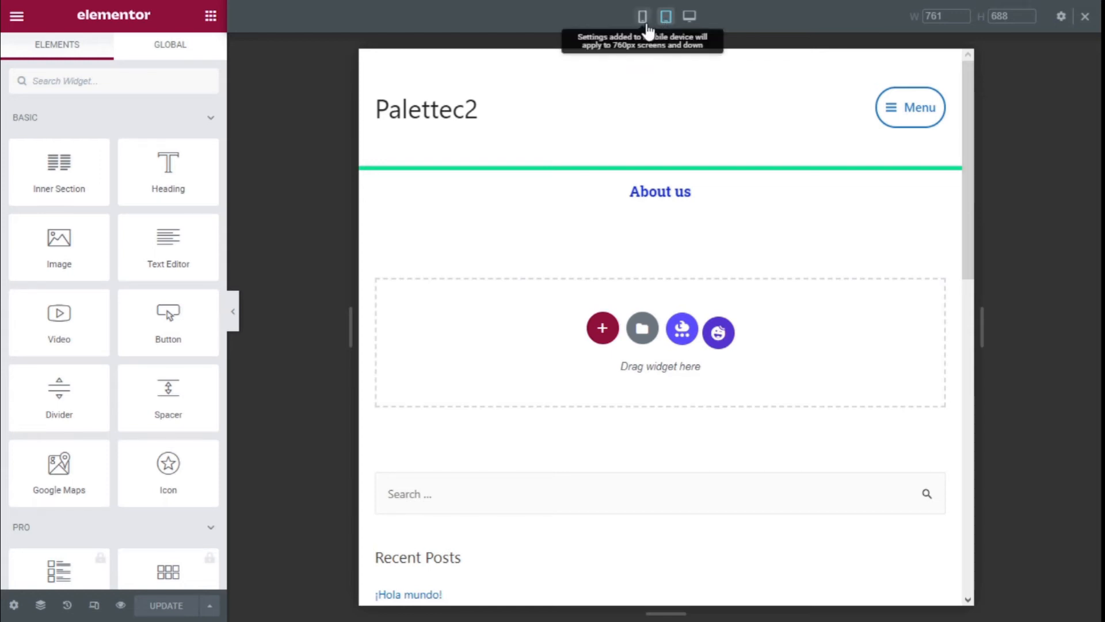
{"action": "left_click", "coordinate": [642, 16]}
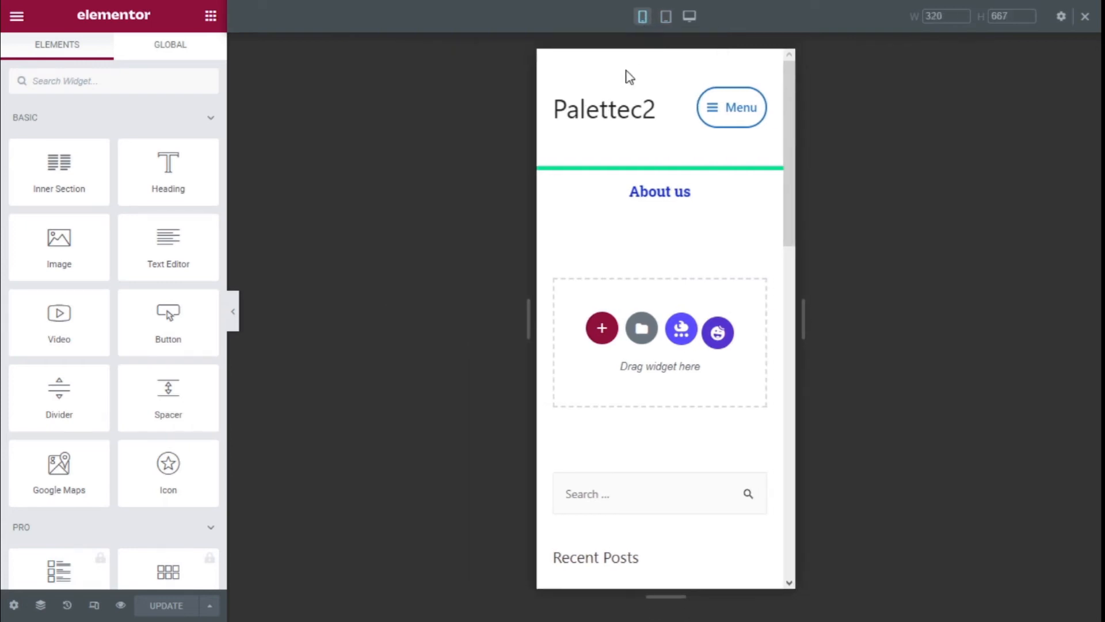
{"action": "mouse_move", "coordinate": [642, 16]}
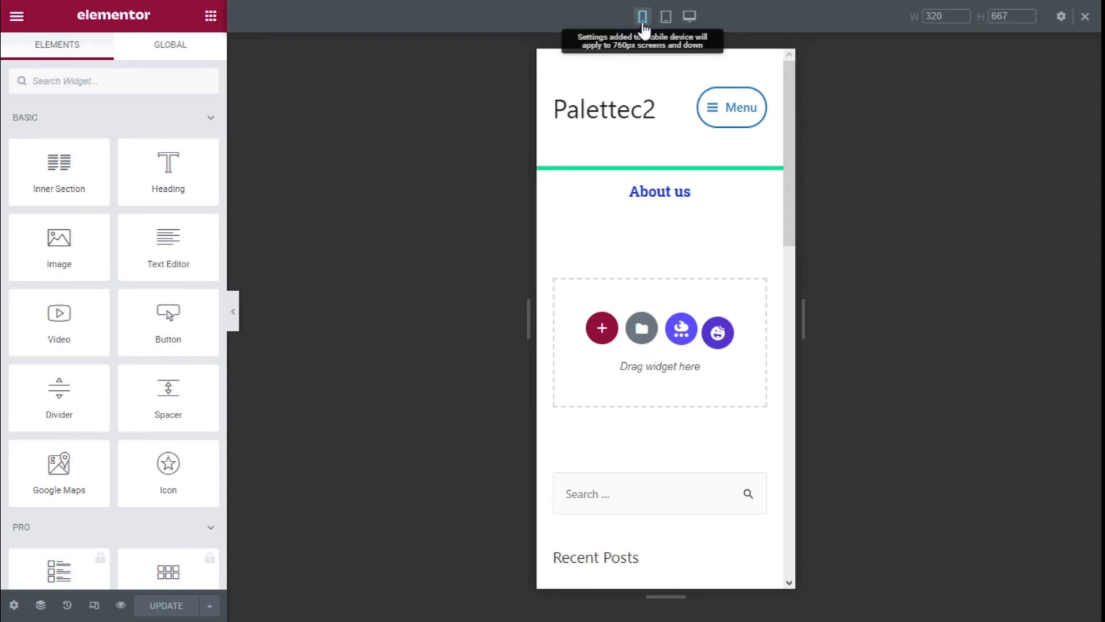
{"action": "mouse_move", "coordinate": [1060, 16]}
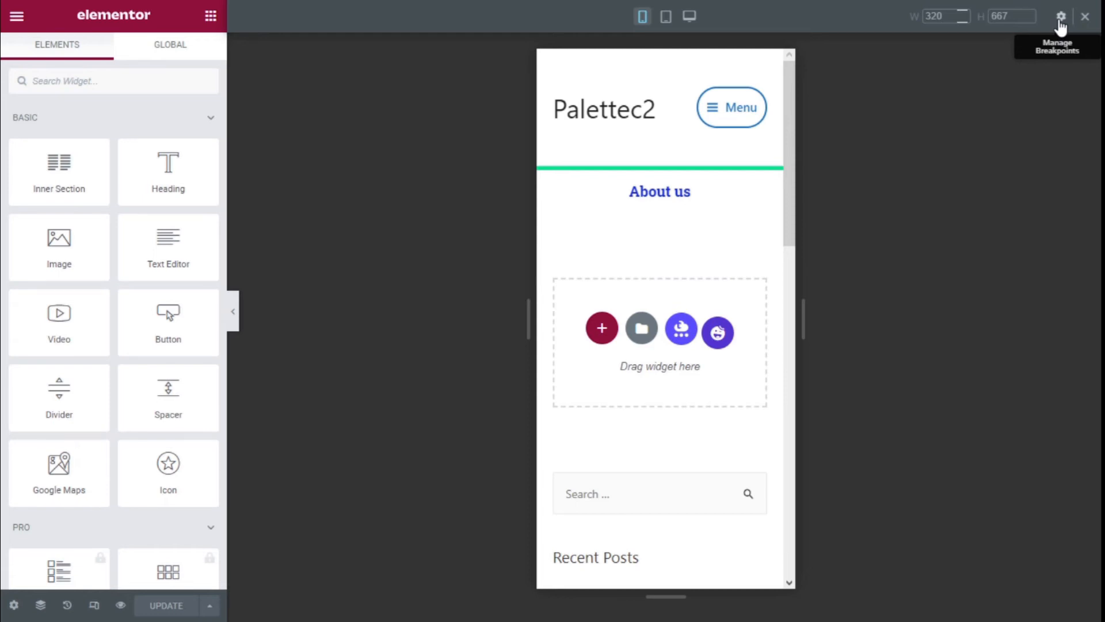
Open Site Settings > Breakpoints showing mobile 760 px and tablet 1024 px
{"action": "scroll", "scroll_direction": "down", "scroll_amount": 3}
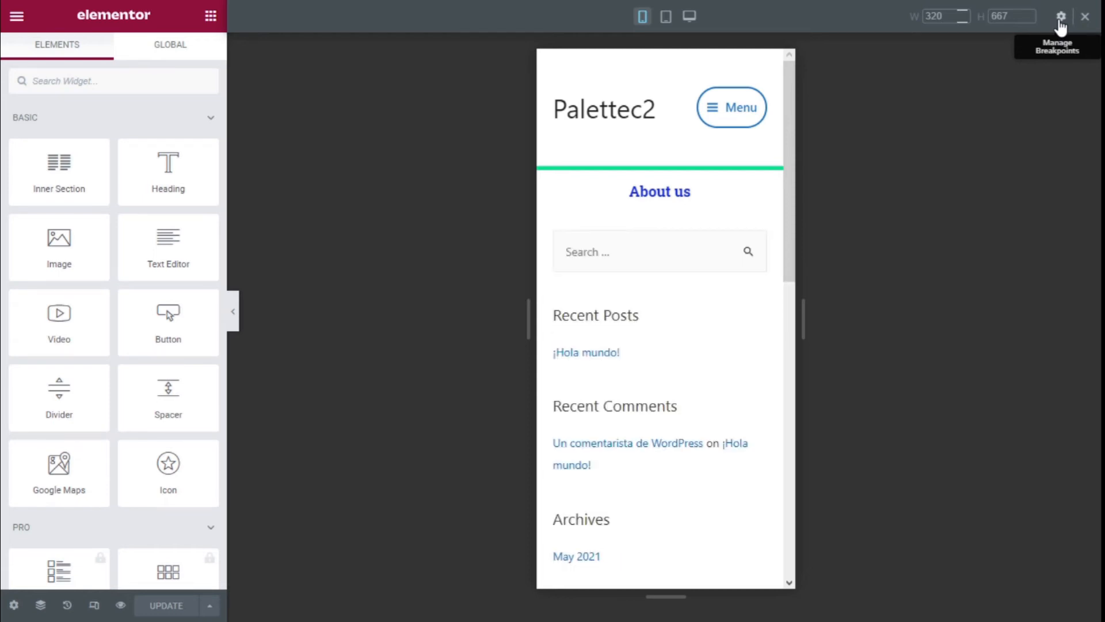
{"action": "left_click", "coordinate": [1061, 17]}
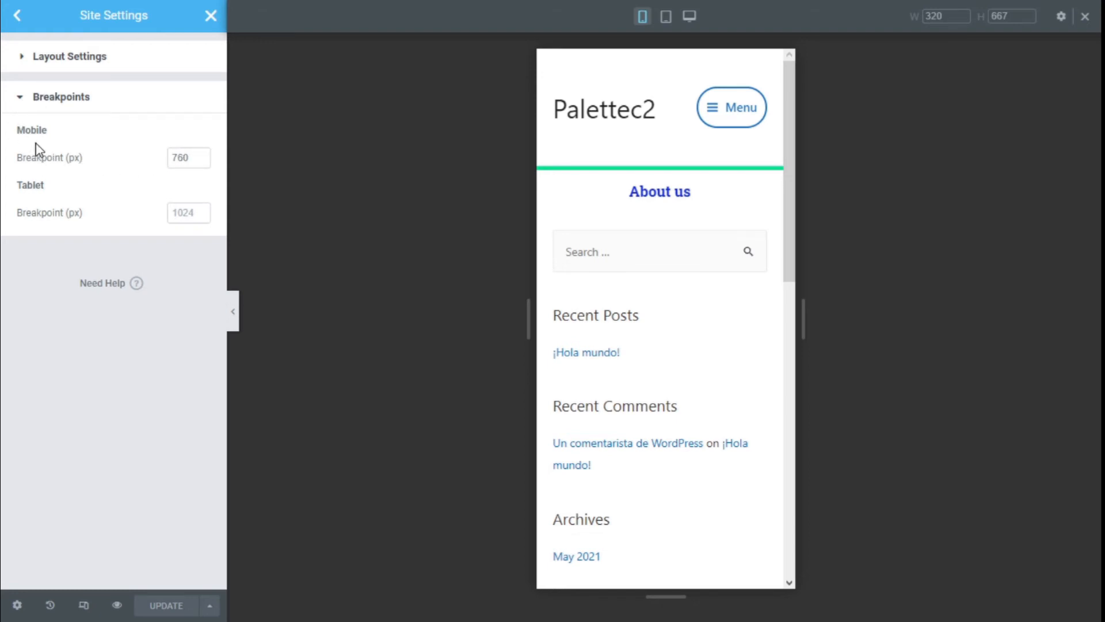
{"action": "left_click", "coordinate": [186, 157]}
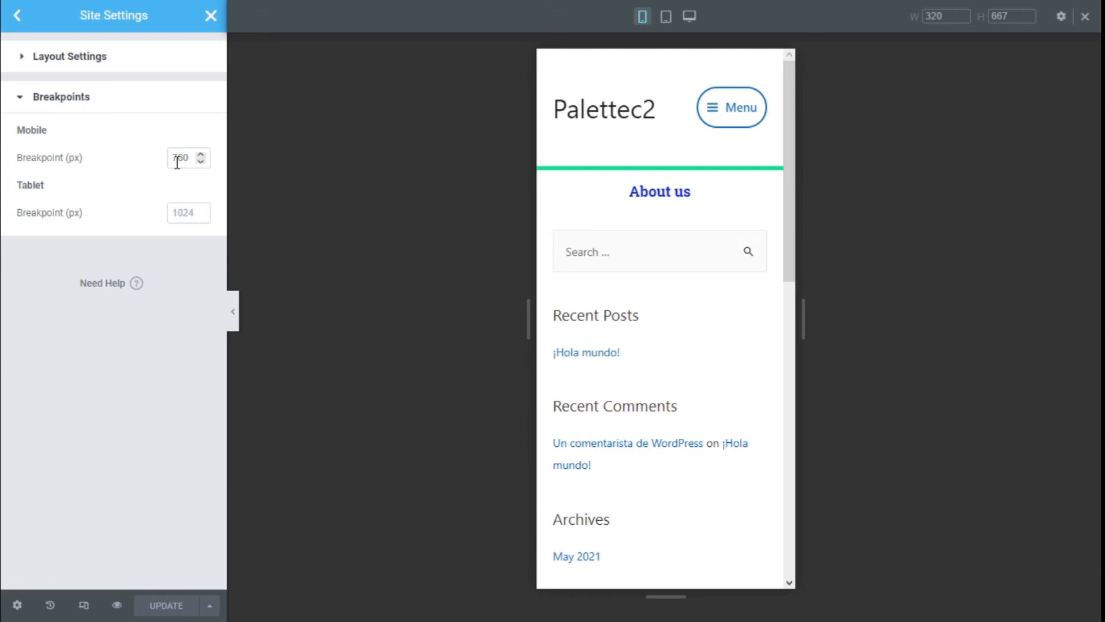
{"action": "mouse_move", "coordinate": [114, 222]}
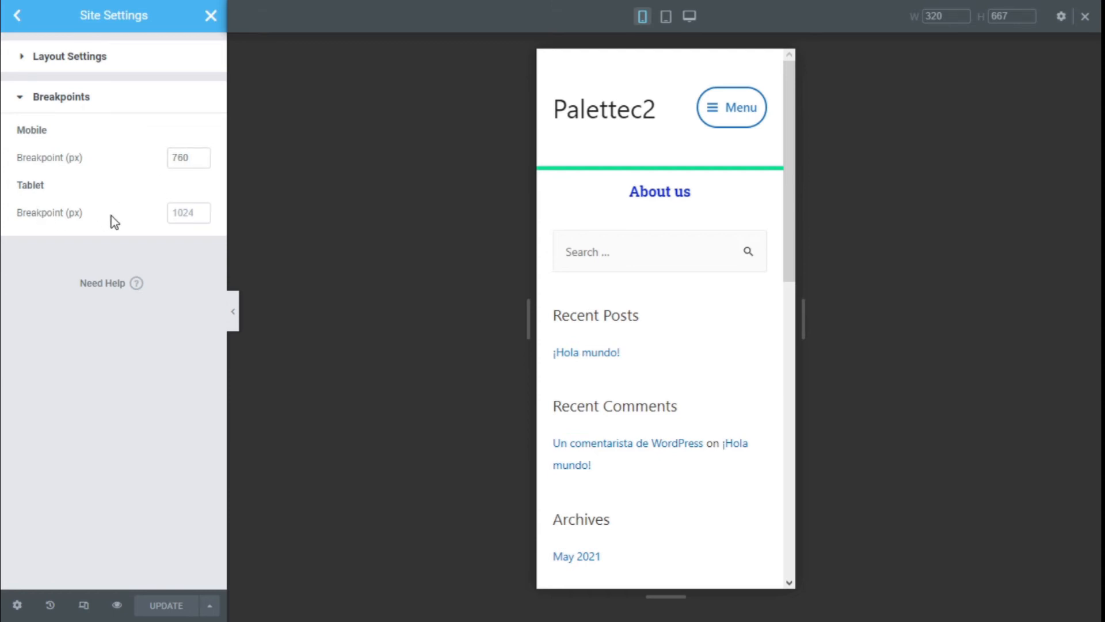
{"action": "left_click", "coordinate": [189, 212]}
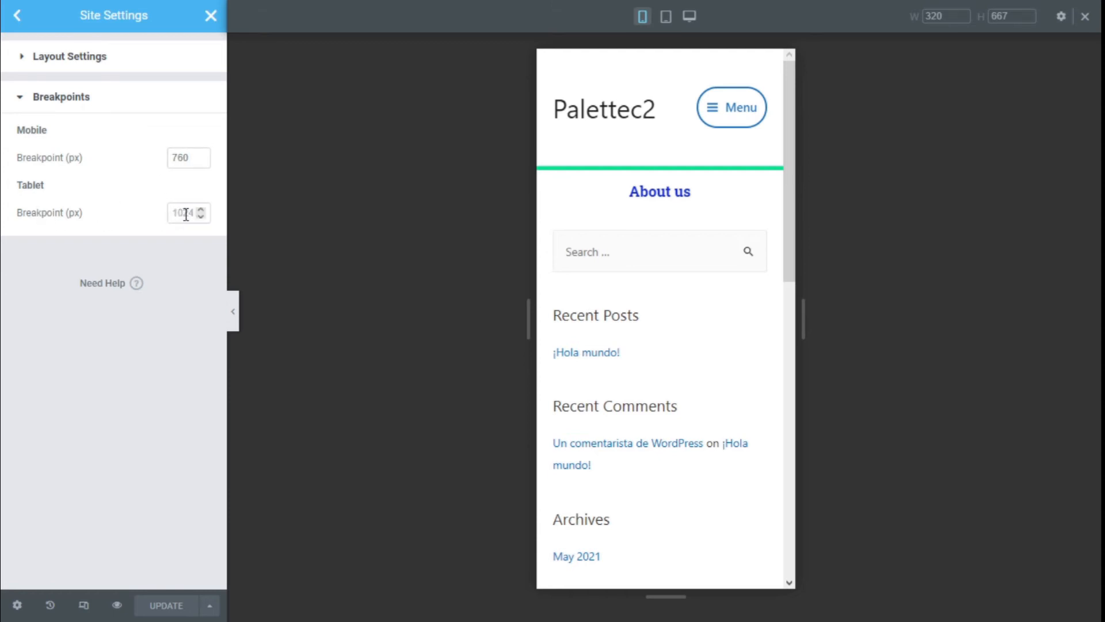
Enter 1000 px as the tablet breakpoint, leaving mobile at 760 px
{"action": "left_click", "coordinate": [188, 213]}
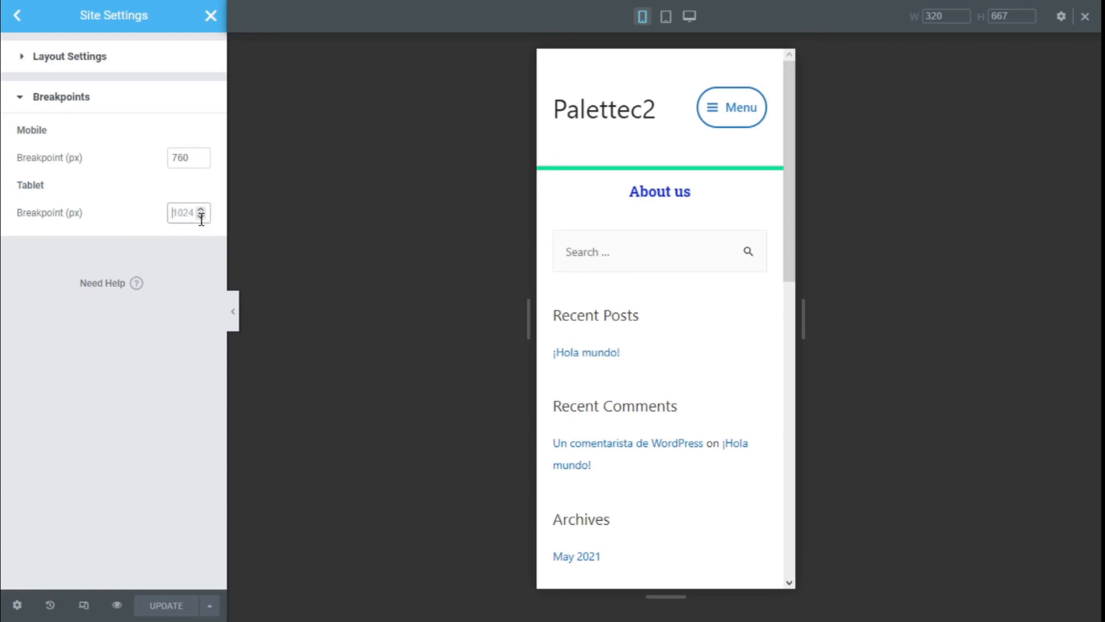
{"action": "type", "text": "-1"}
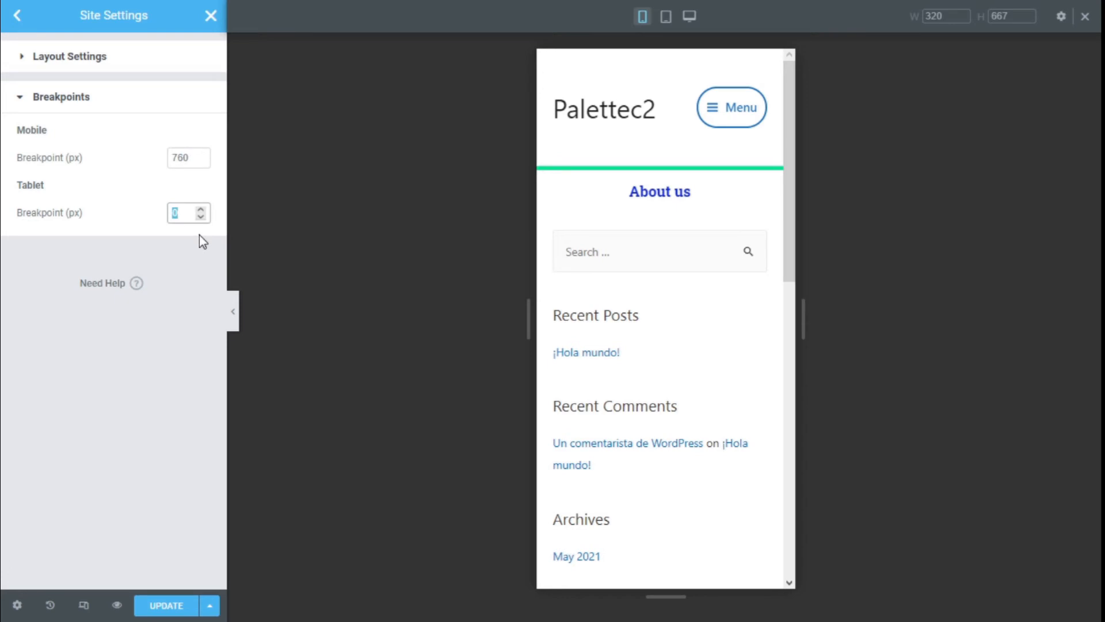
{"action": "type", "text": "1000"}
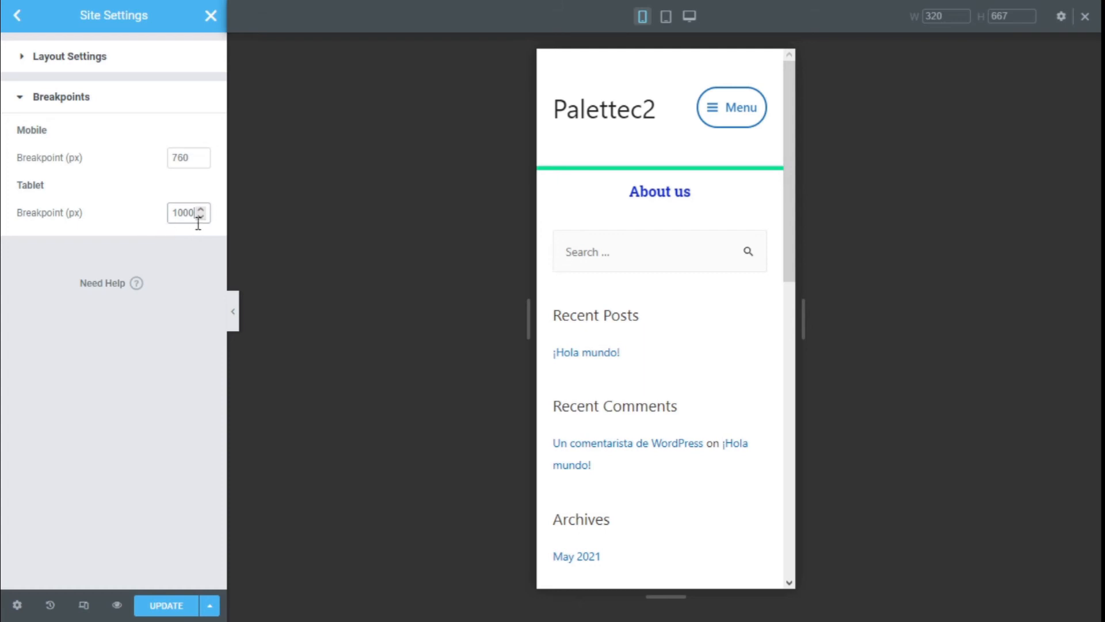
{"action": "mouse_move", "coordinate": [665, 16]}
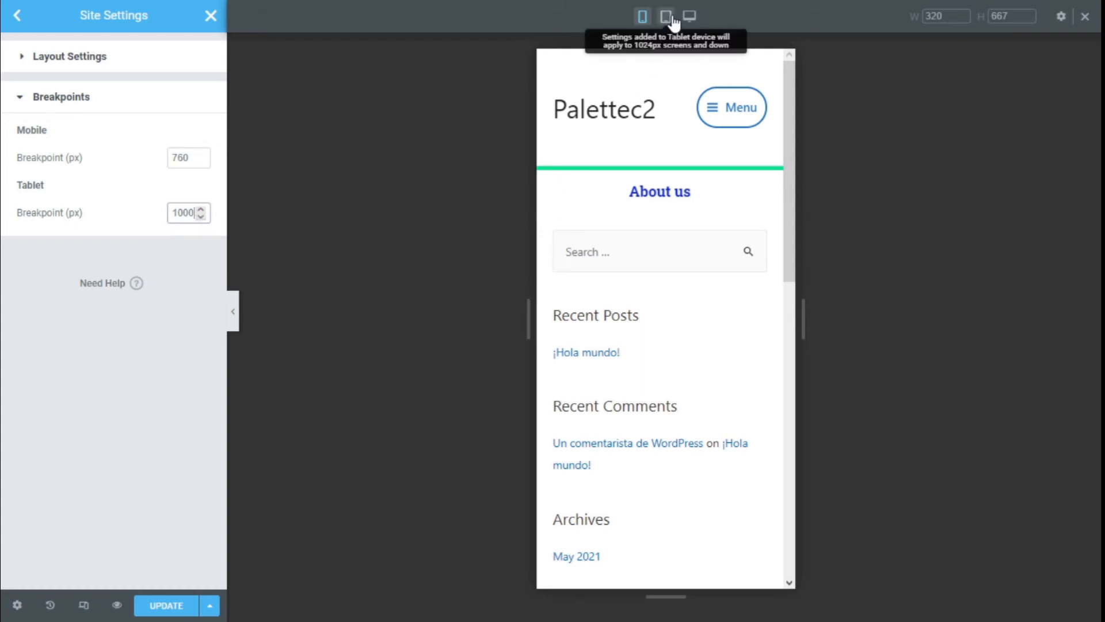
{"action": "mouse_move", "coordinate": [161, 254]}
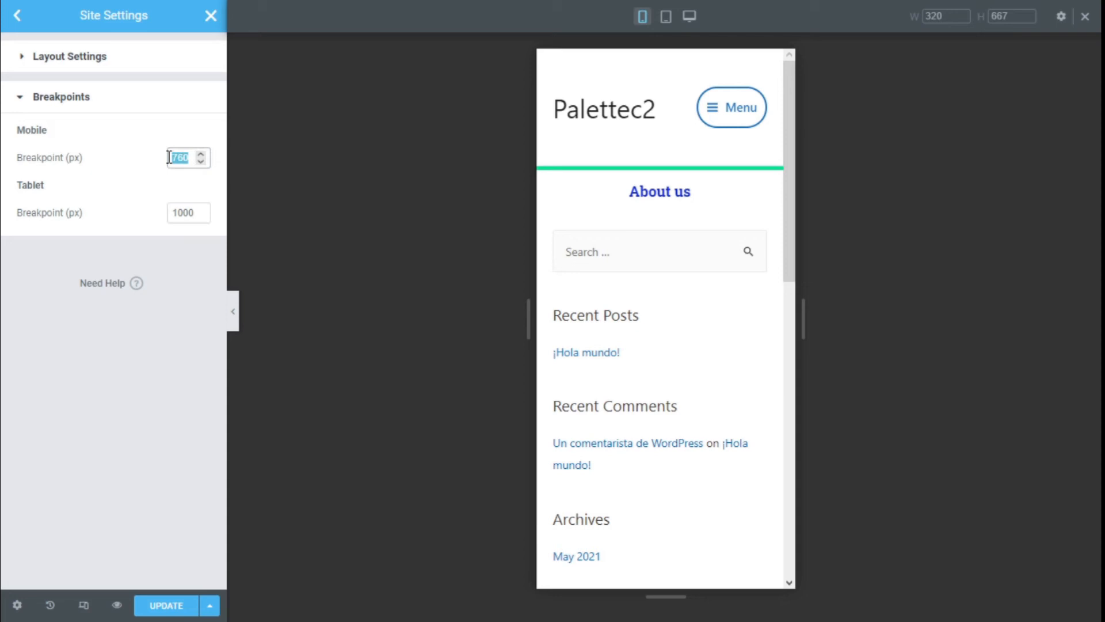
Replace the mobile breakpoint value 760 with 650 px
{"action": "type", "text": "6"}
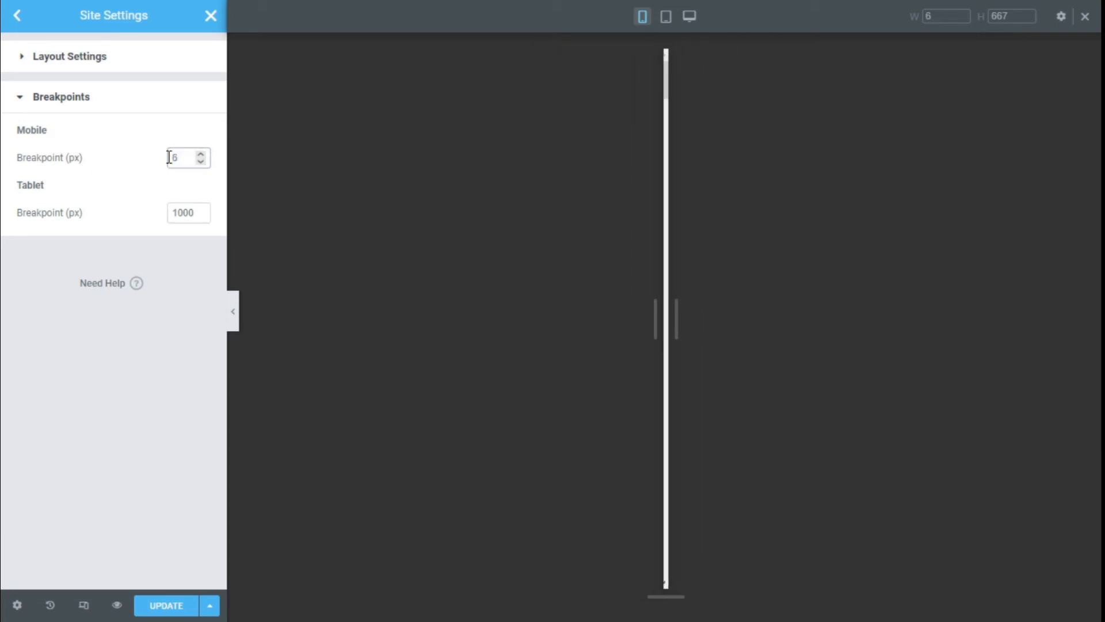
{"action": "type", "text": "50"}
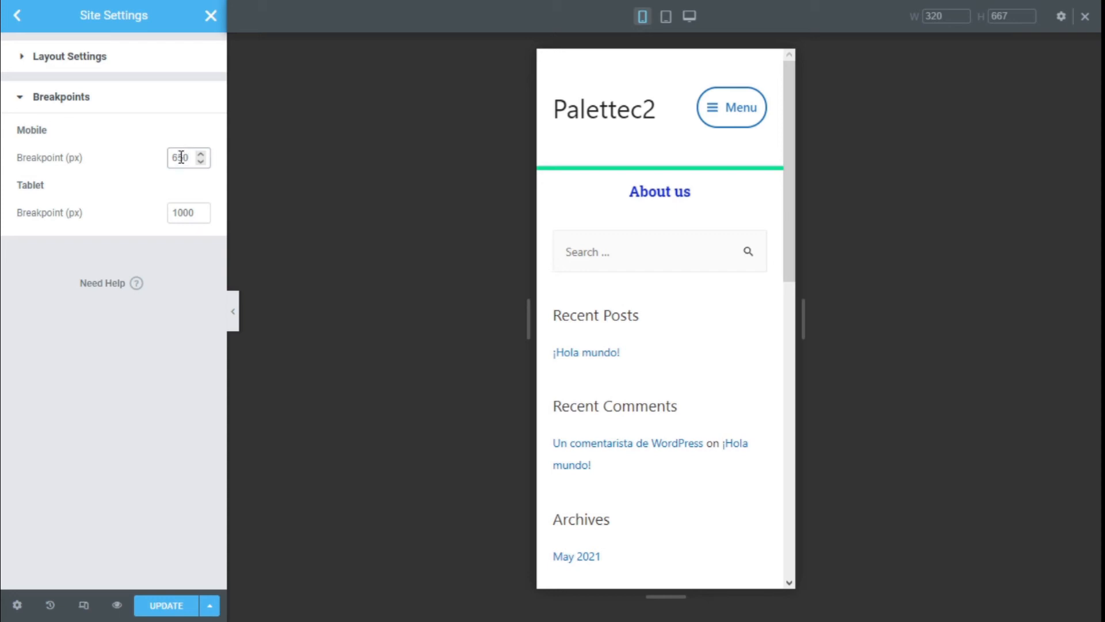
{"action": "type", "text": "650"}
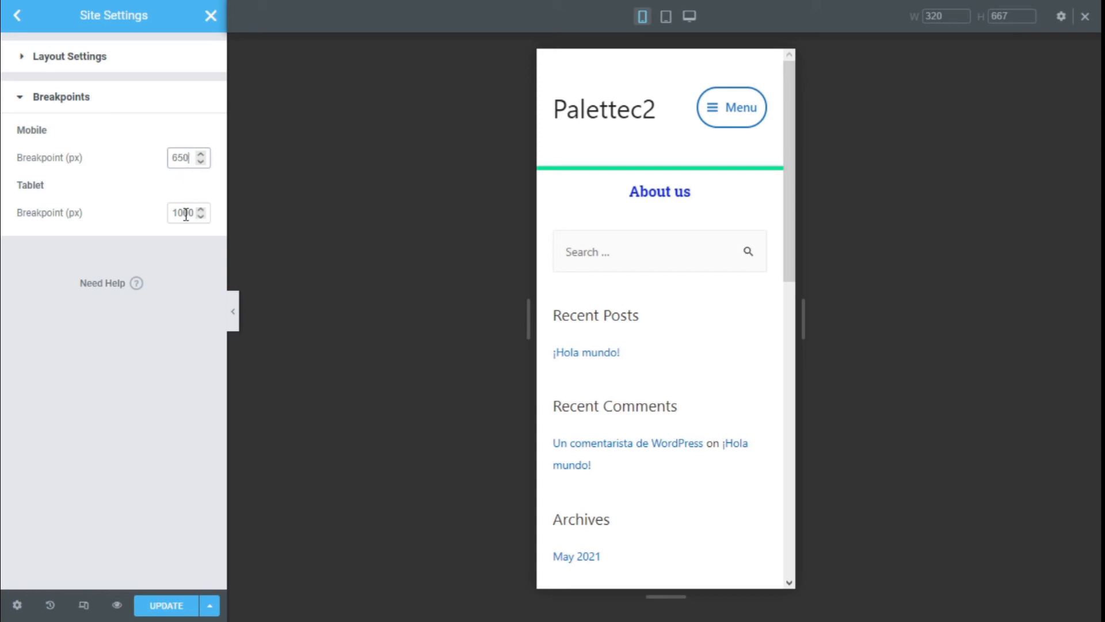
{"action": "mouse_move", "coordinate": [130, 184]}
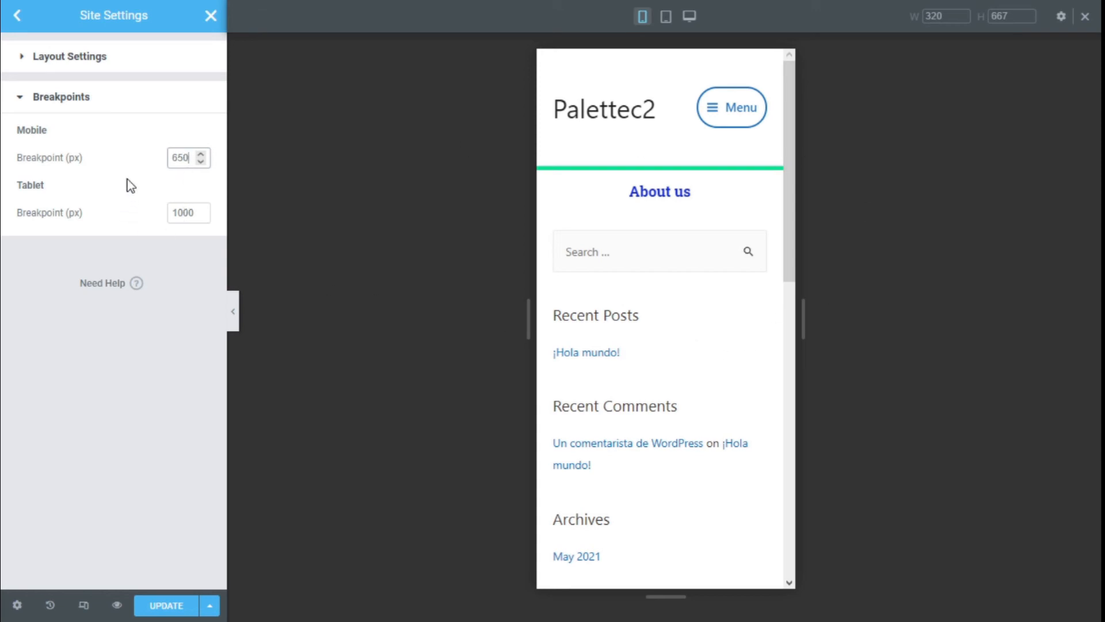
Commit the field and Update to save mobile 650 px and tablet 1000 px
{"action": "left_click", "coordinate": [186, 213]}
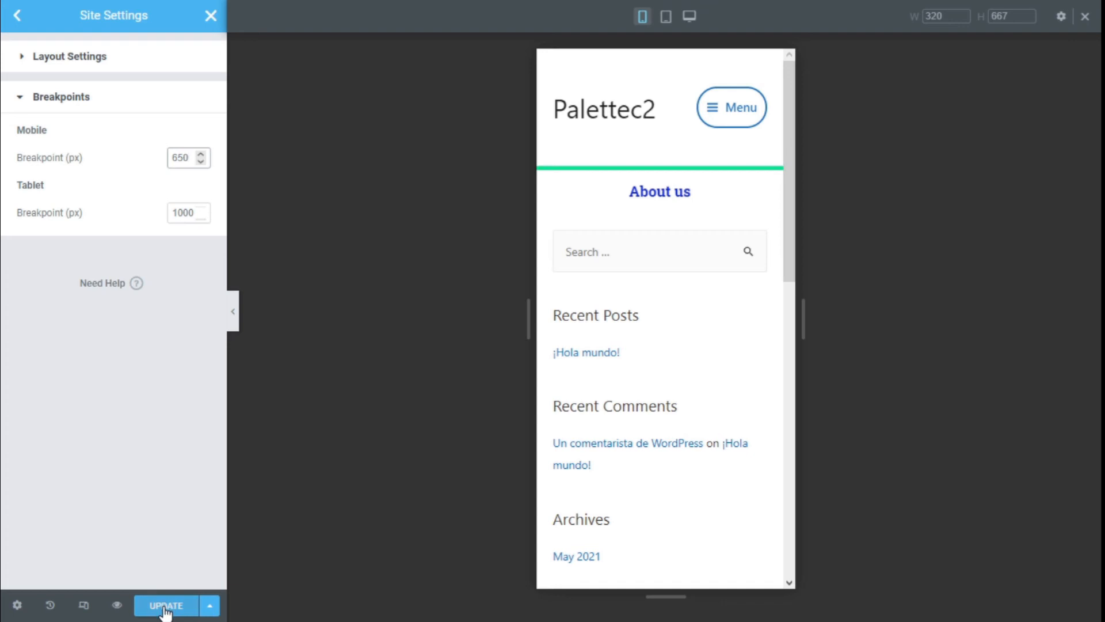
{"action": "left_click", "coordinate": [166, 606]}
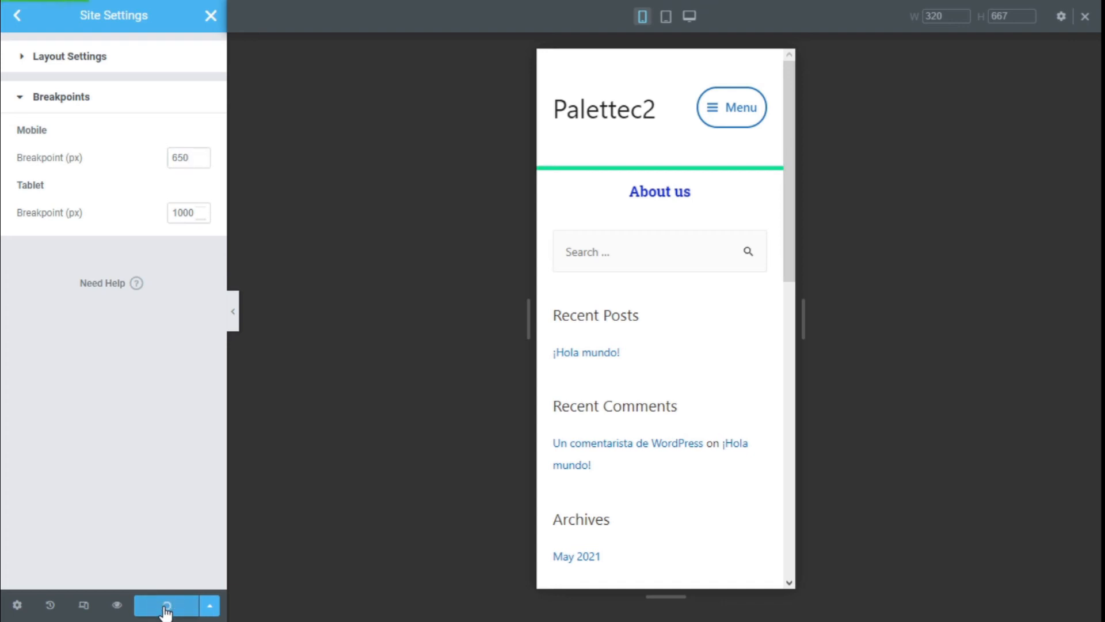
{"action": "left_click", "coordinate": [166, 606]}
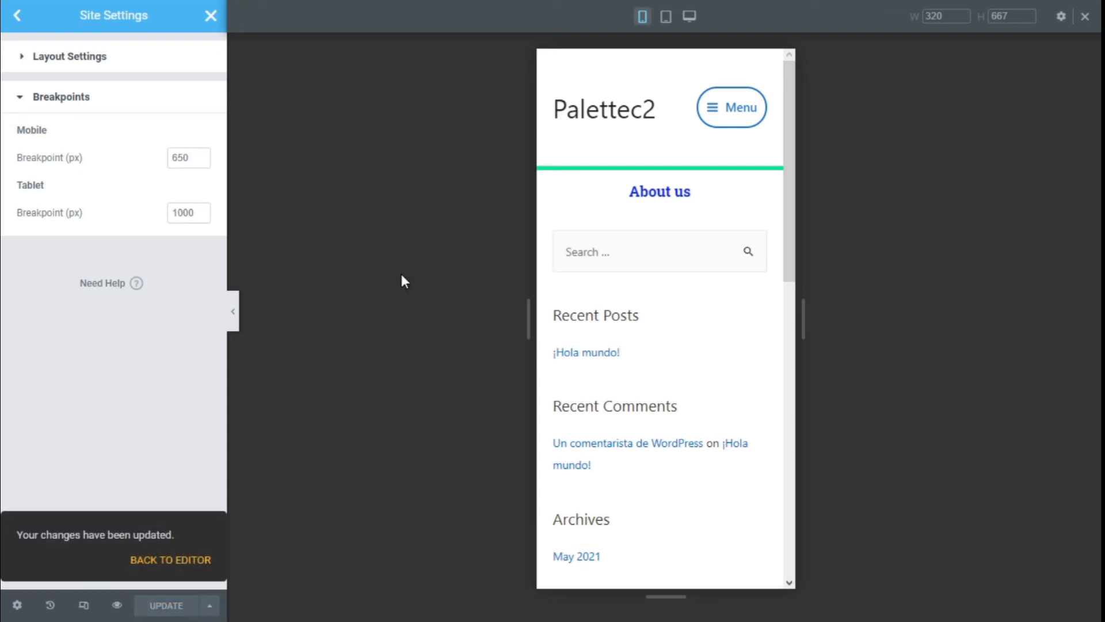
{"action": "mouse_move", "coordinate": [670, 32]}
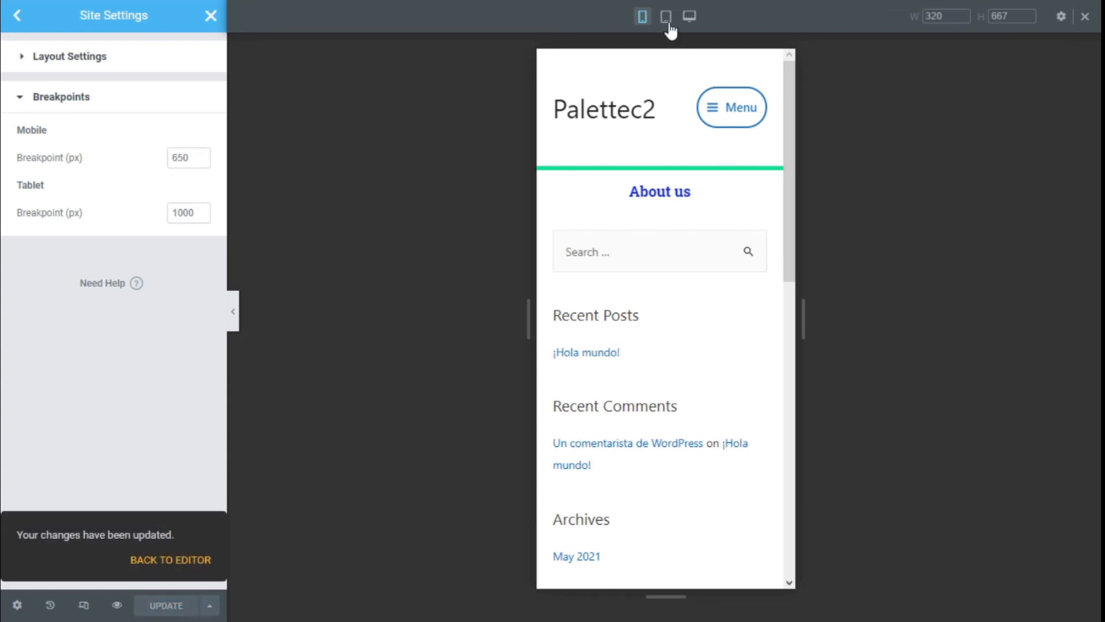
Preview the page at tablet, then desktop size, and select the width box
{"action": "left_click", "coordinate": [665, 16]}
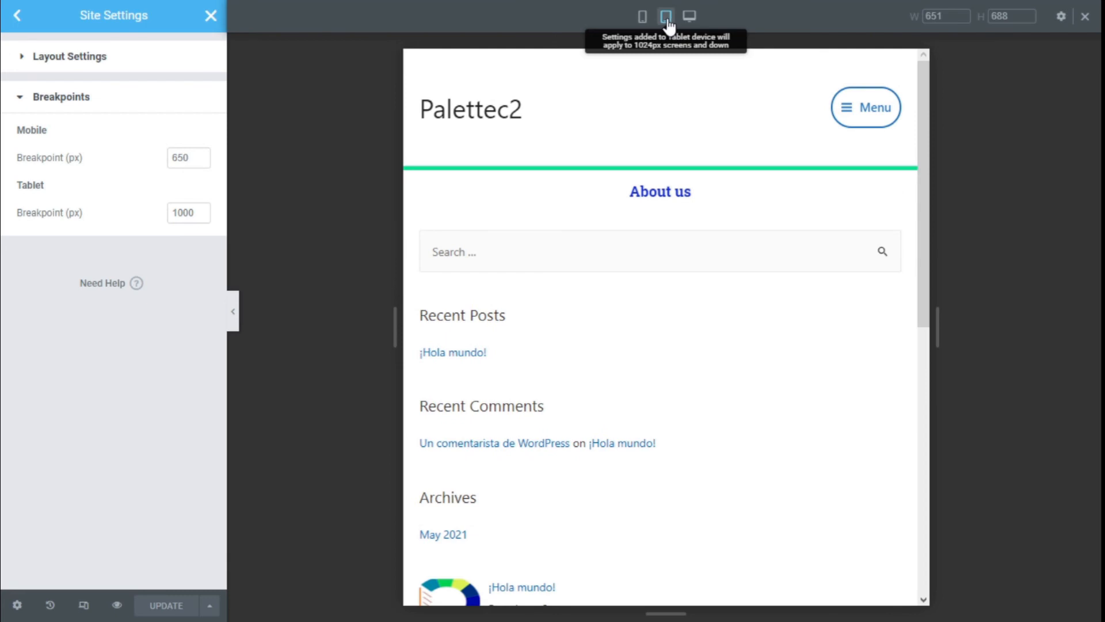
{"action": "left_click", "coordinate": [688, 16]}
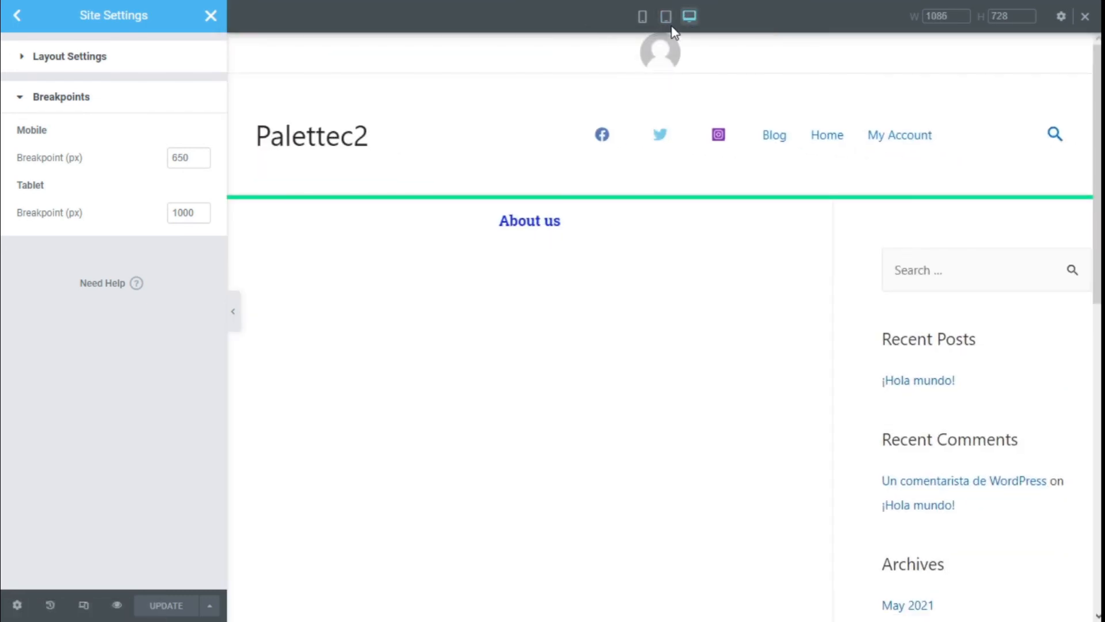
{"action": "left_click", "coordinate": [955, 16]}
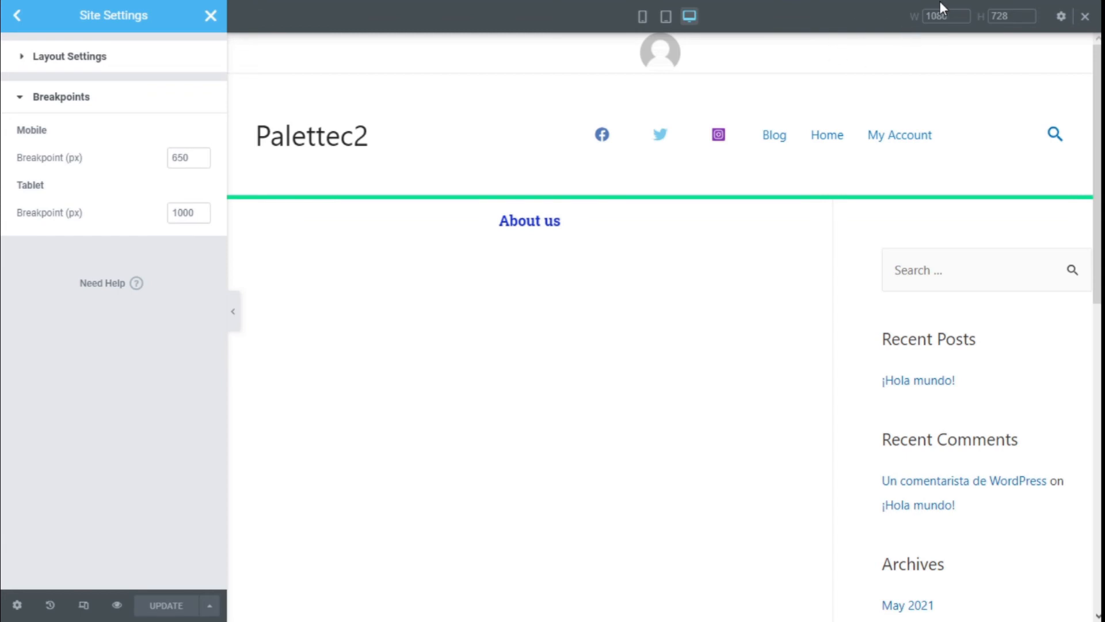
{"action": "mouse_move", "coordinate": [571, 340]}
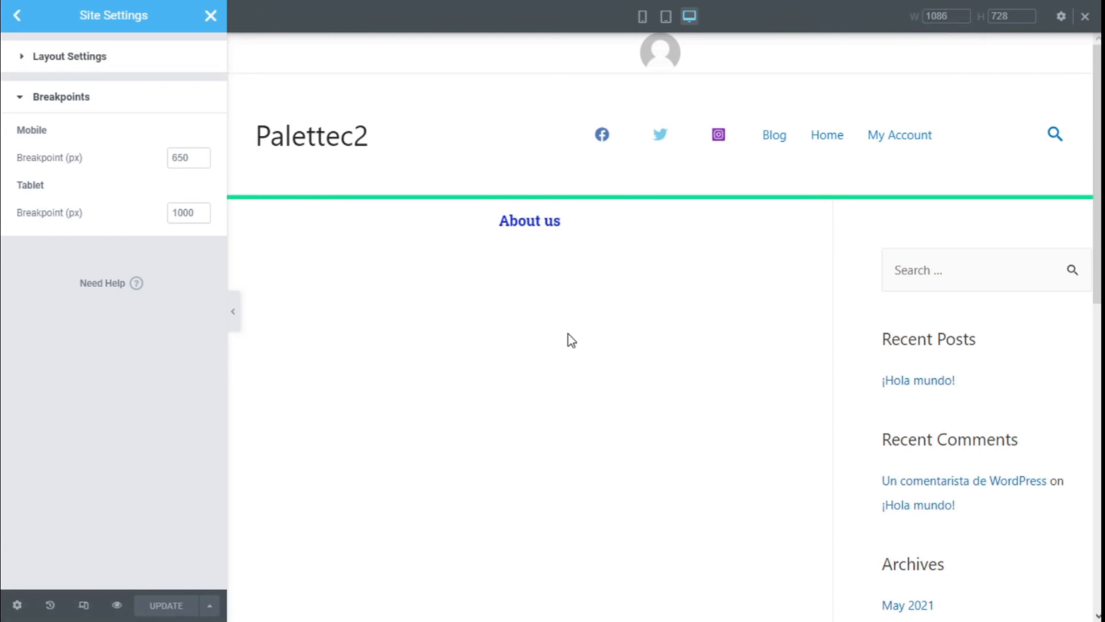
{"action": "left_click", "coordinate": [955, 16]}
{"action": "type", "text": "1150"}
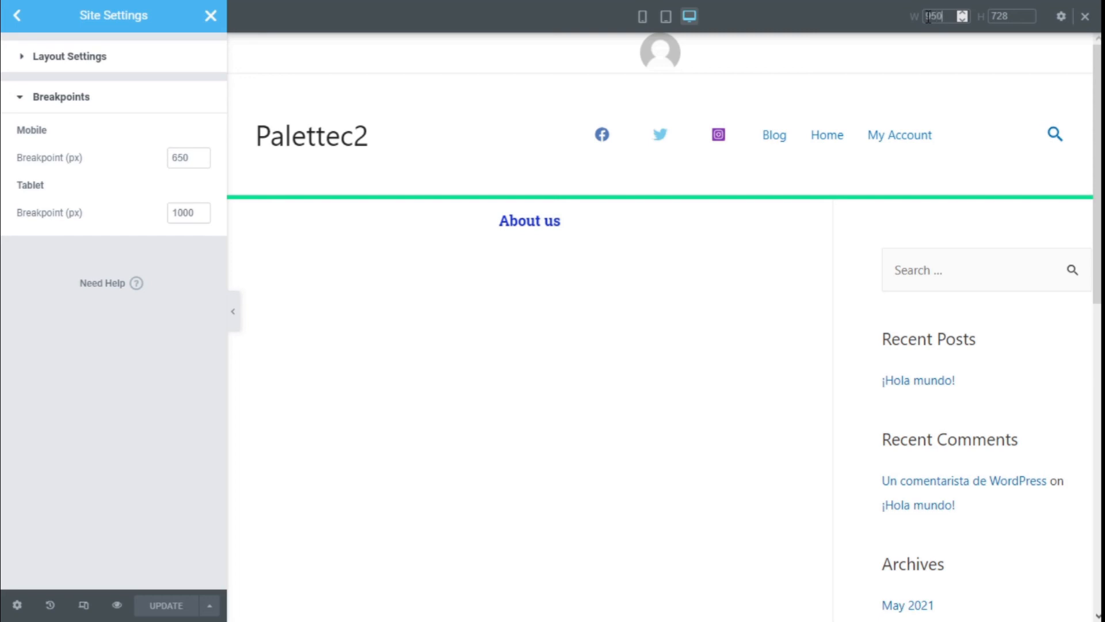
Apply a custom preview size of width 950 and height 650
{"action": "type", "text": "950"}
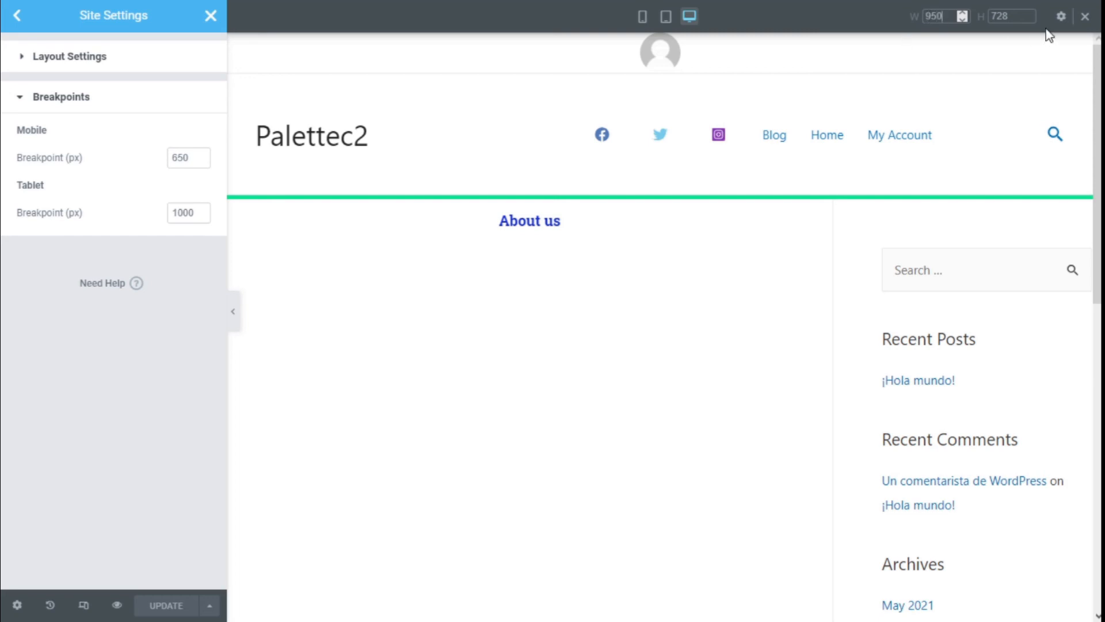
{"action": "left_click", "coordinate": [1011, 15]}
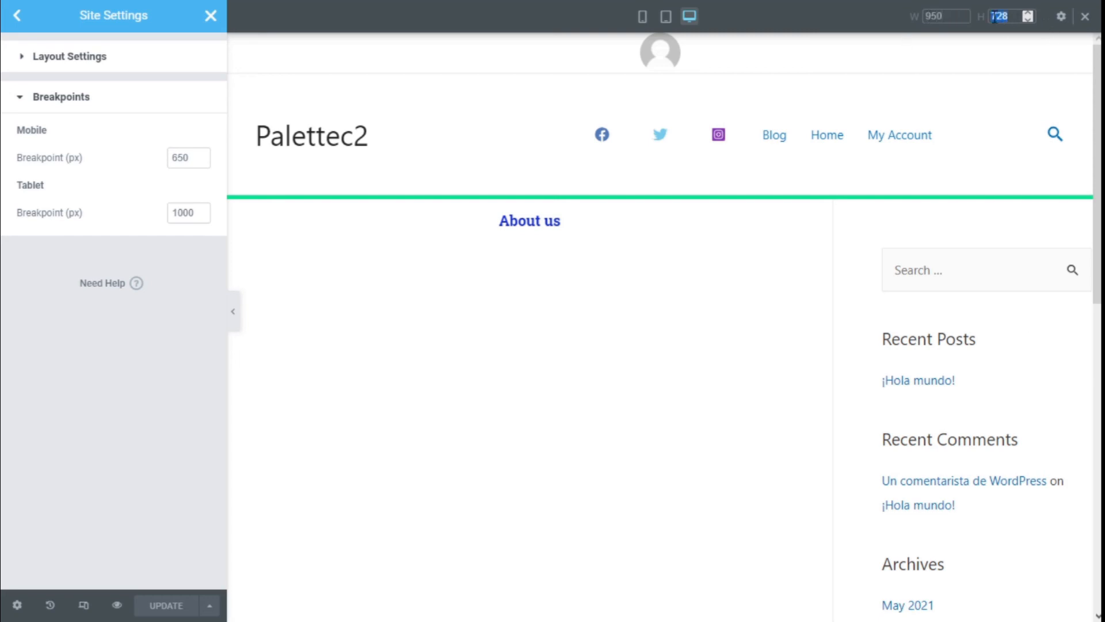
{"action": "type", "text": "650"}
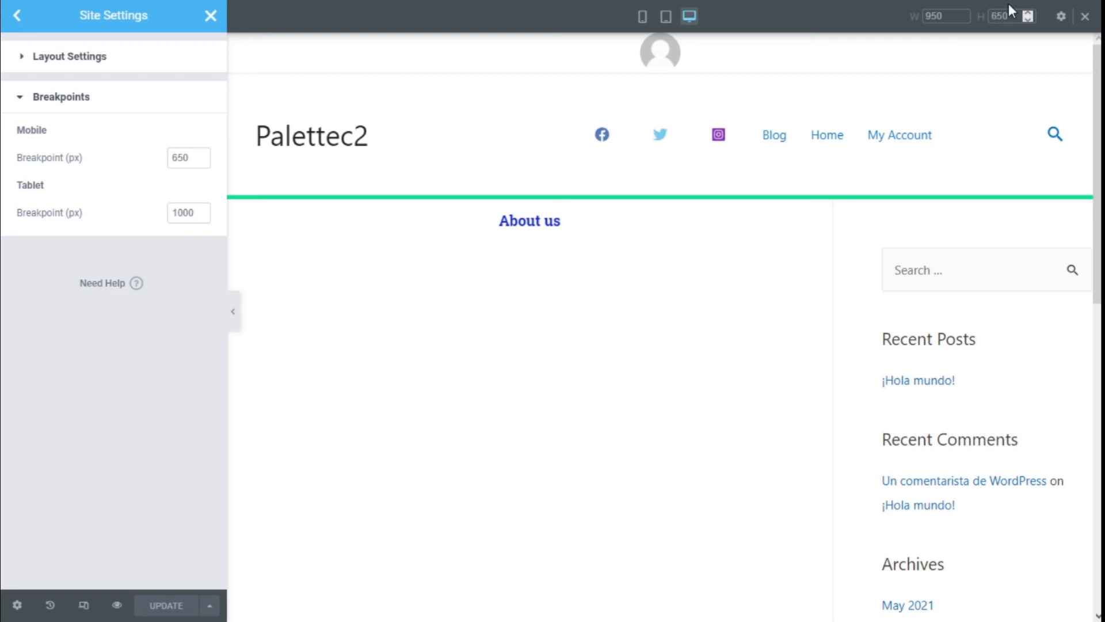
{"action": "left_click", "coordinate": [664, 16]}
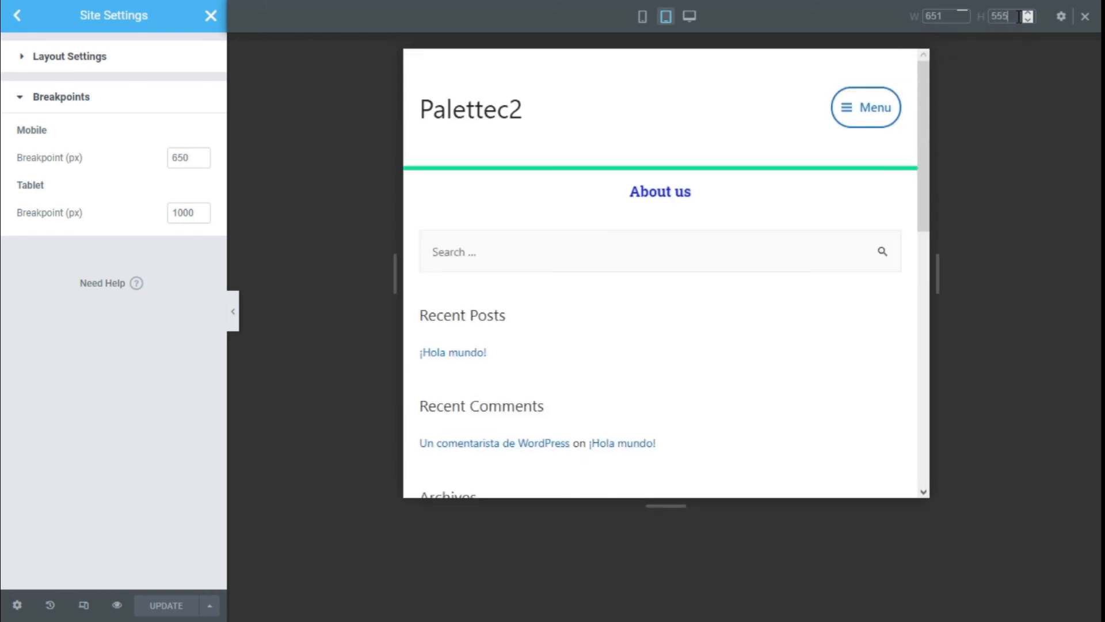
{"action": "mouse_move", "coordinate": [909, 114]}
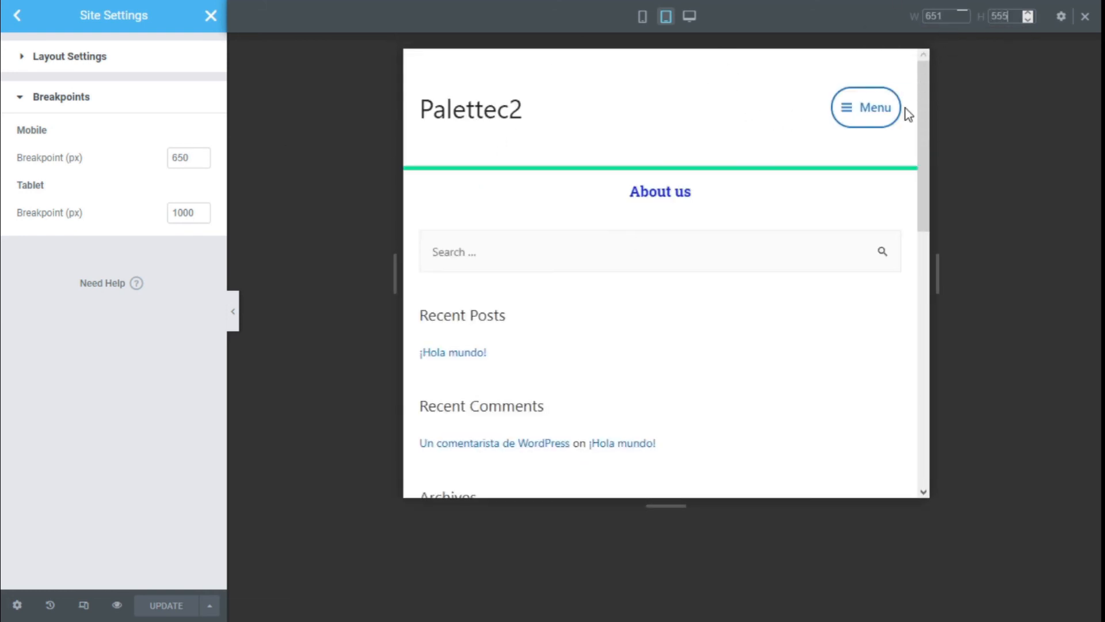
{"action": "scroll", "scroll_direction": "down", "scroll_amount": 3}
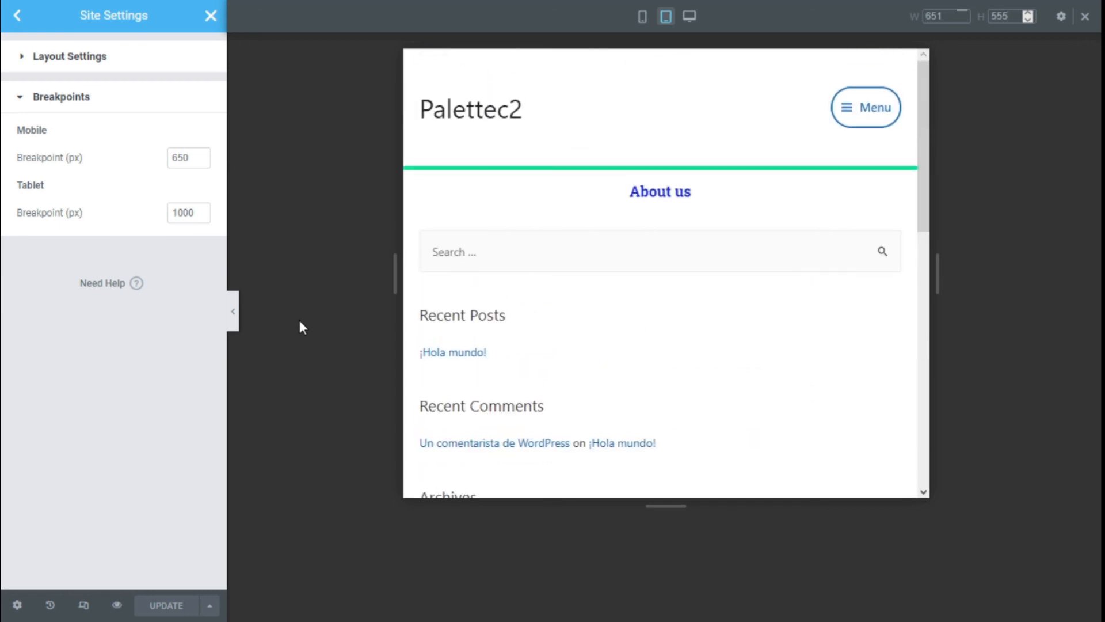
{"action": "mouse_move", "coordinate": [129, 216]}
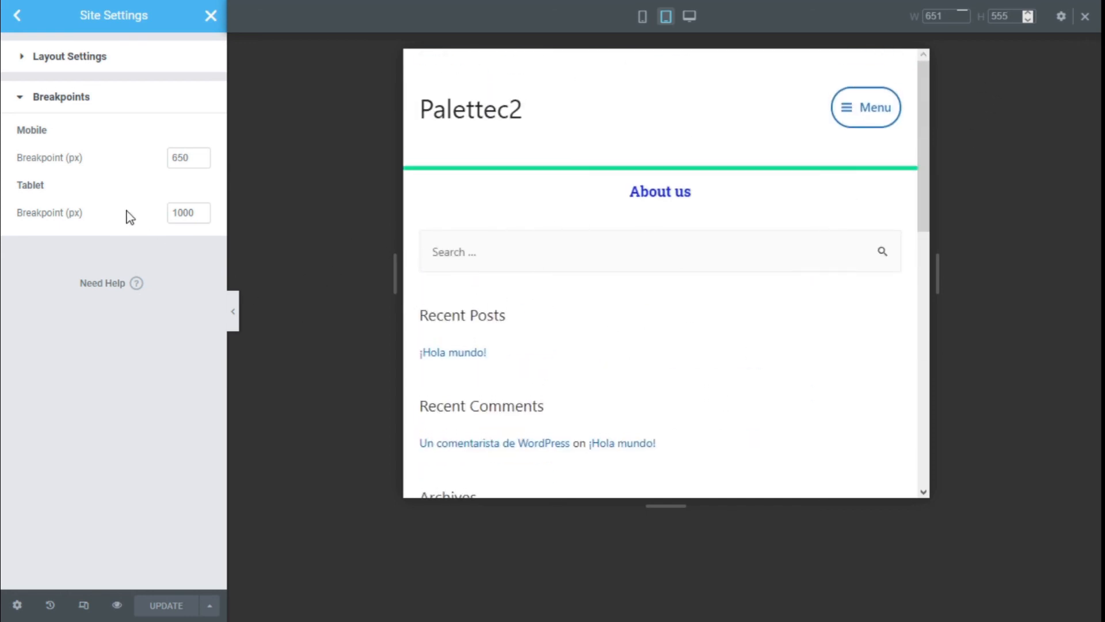
{"action": "mouse_move", "coordinate": [84, 165]}
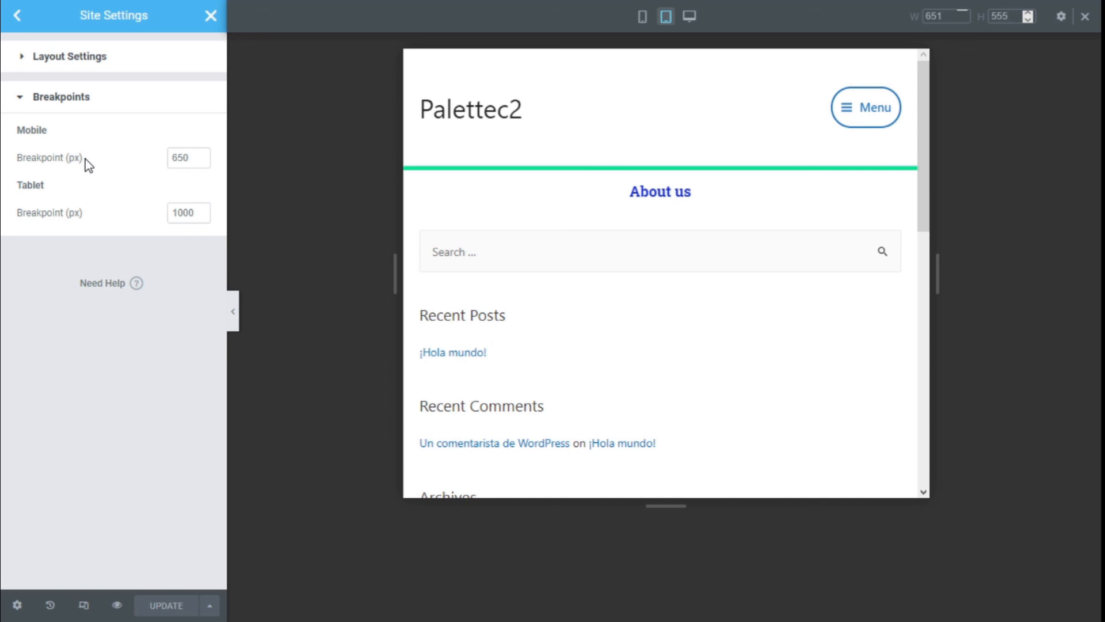
{"action": "mouse_move", "coordinate": [81, 229]}
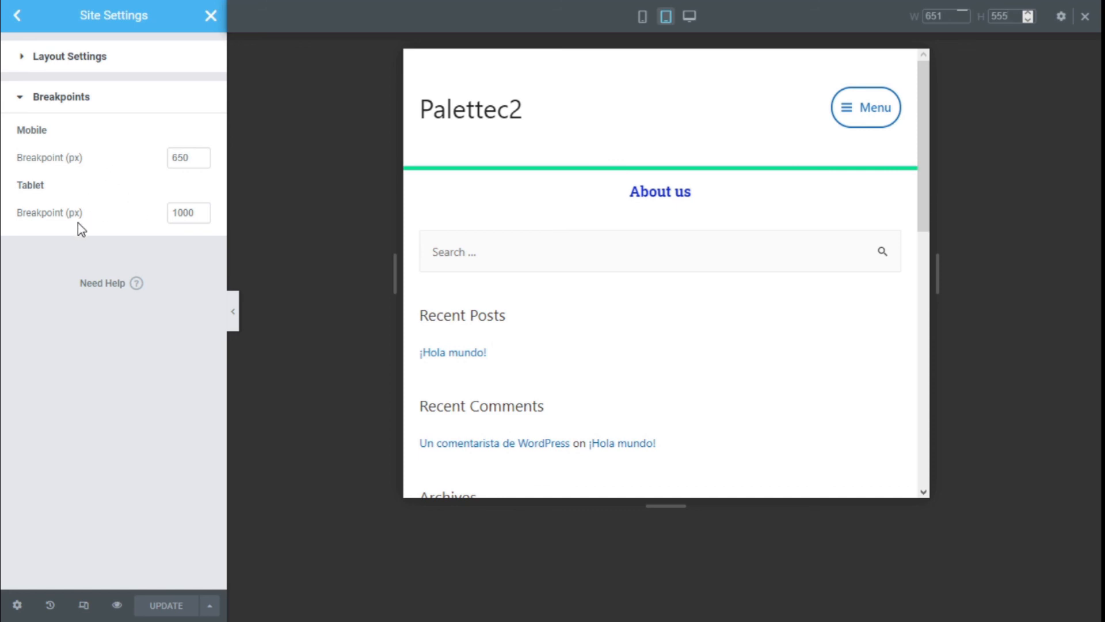
{"action": "mouse_move", "coordinate": [160, 211]}
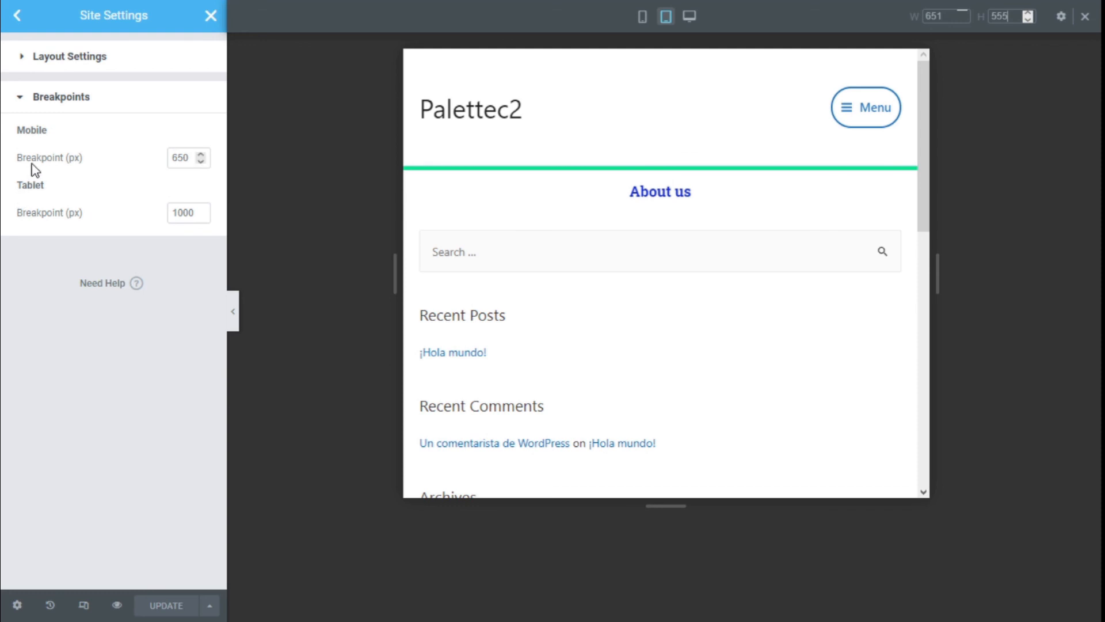
{"action": "left_click", "coordinate": [182, 157]}
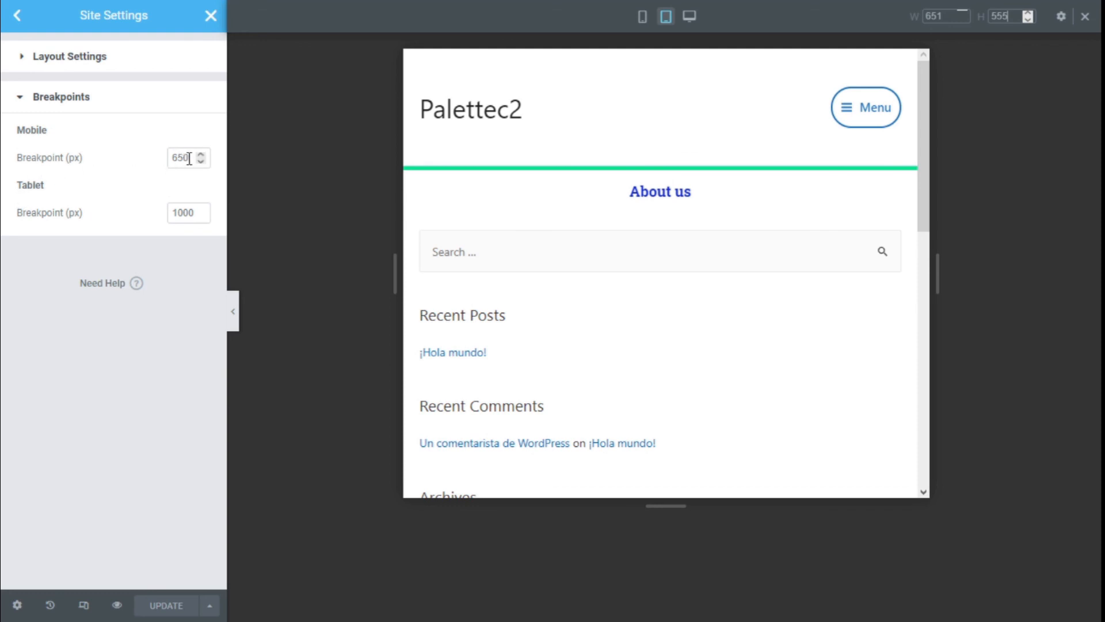